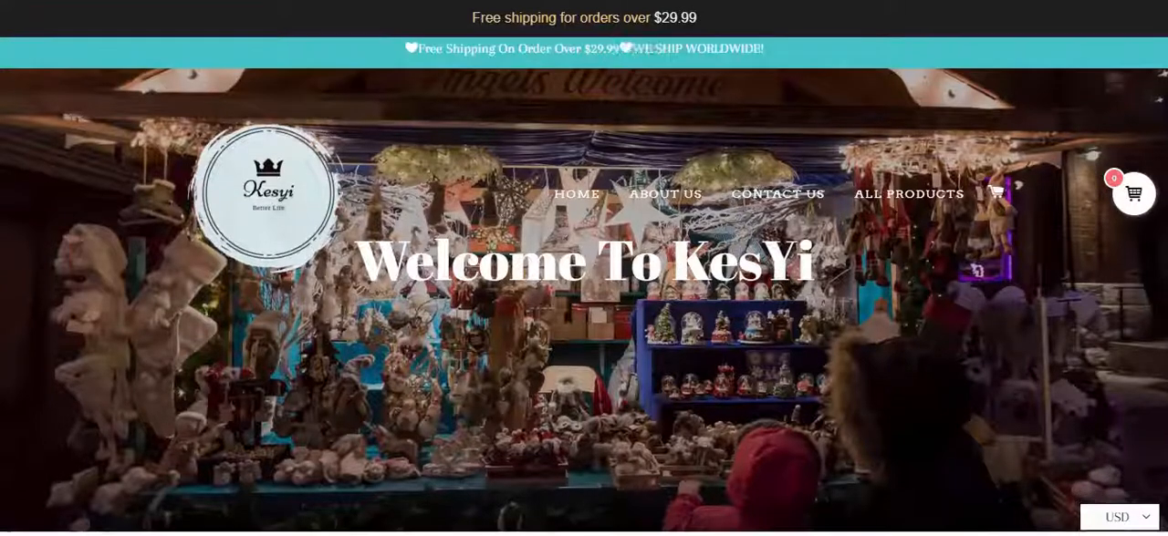
Scroll the homepage past the Collection list to the last Electronic Accessories items, Pilates Ring and Neck Massager
scroll(down, 3)
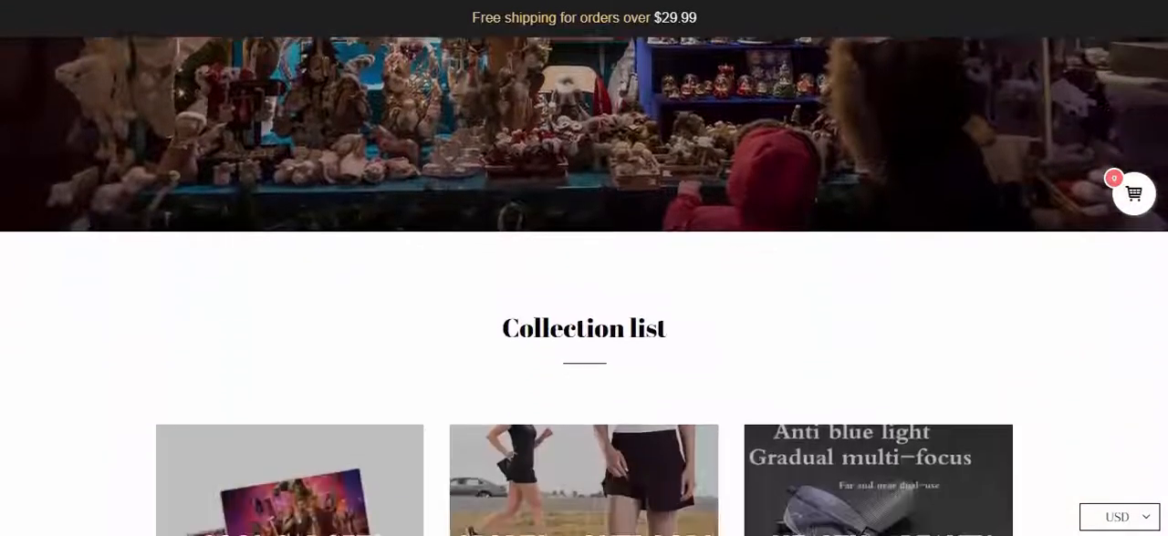
scroll(down, 3)
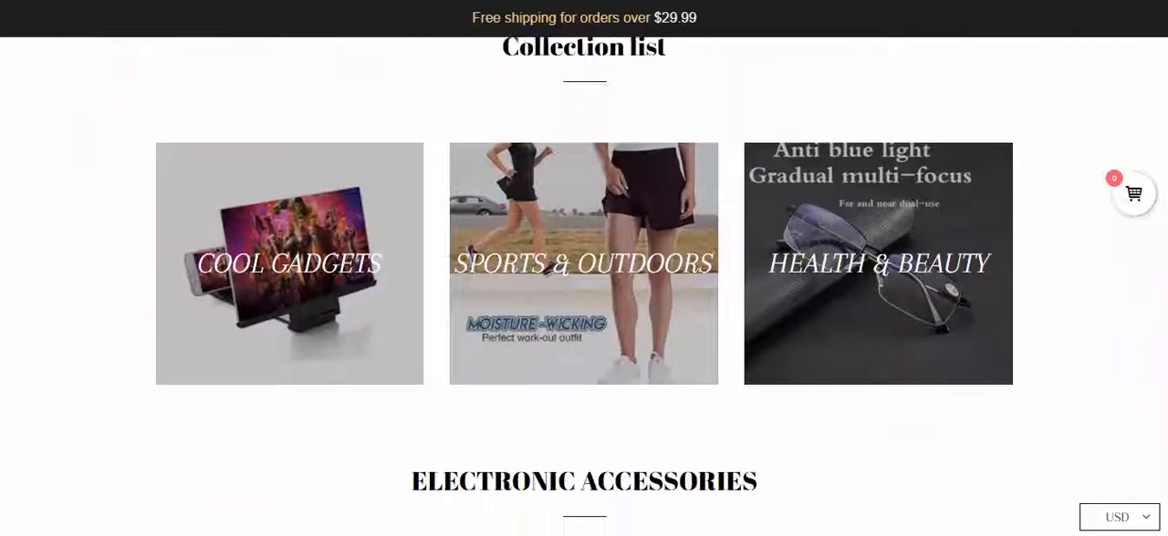
scroll(down, 3)
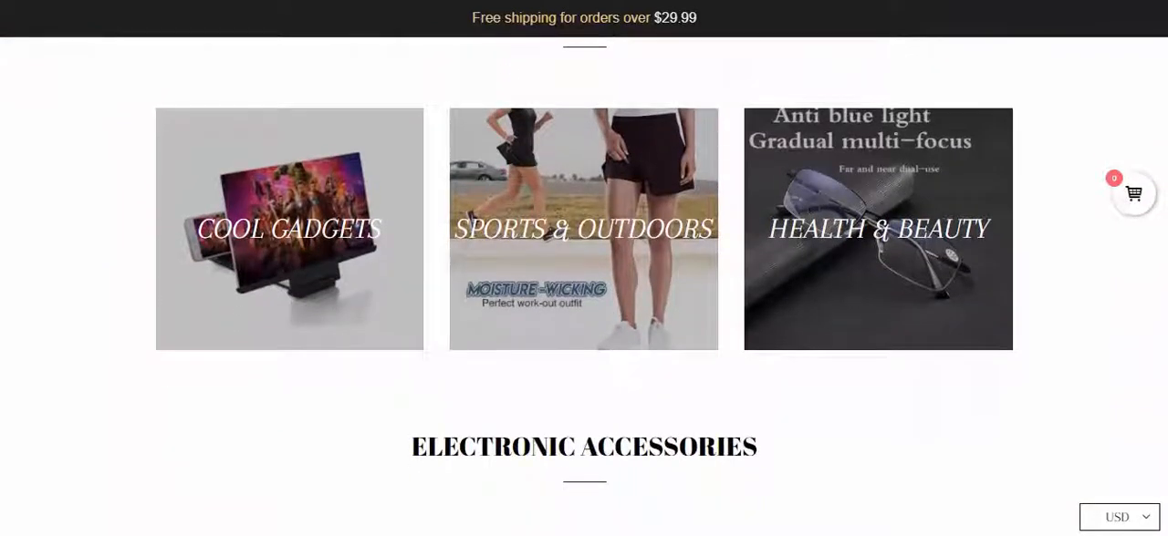
scroll(down, 3)
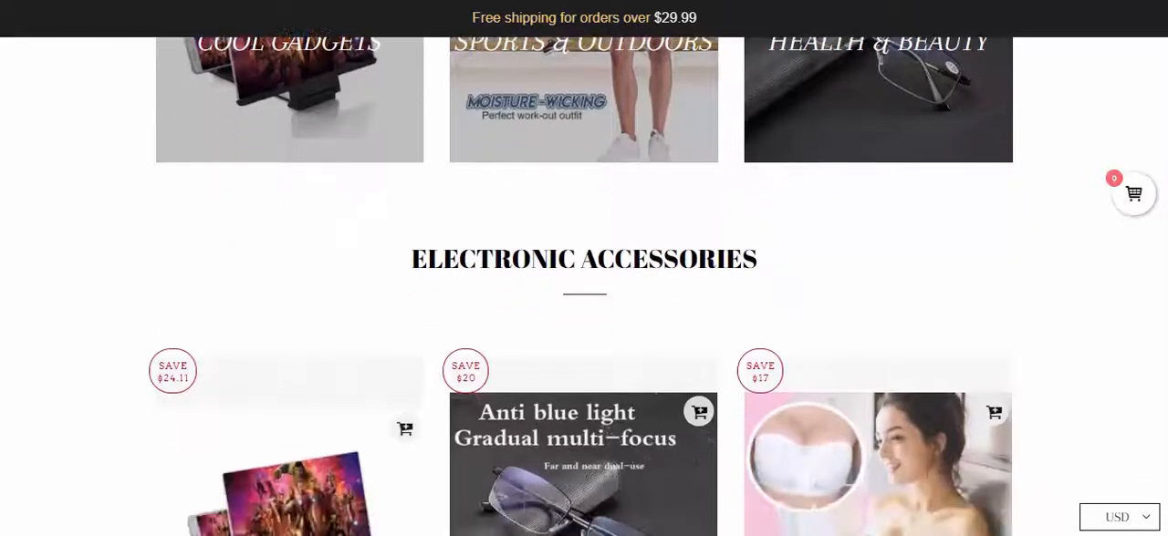
scroll(down, 3)
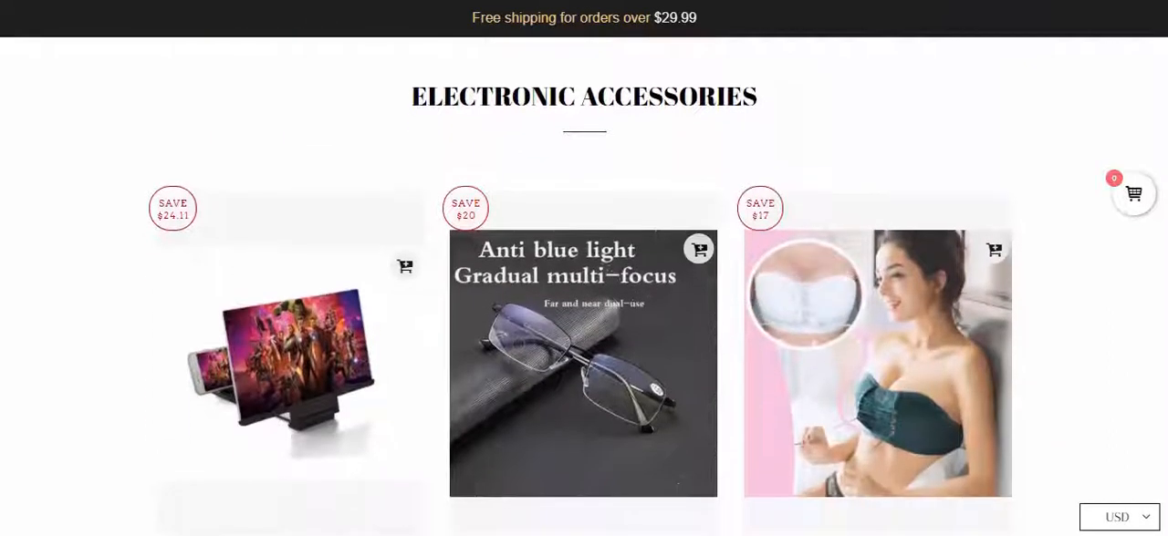
scroll(down, 3)
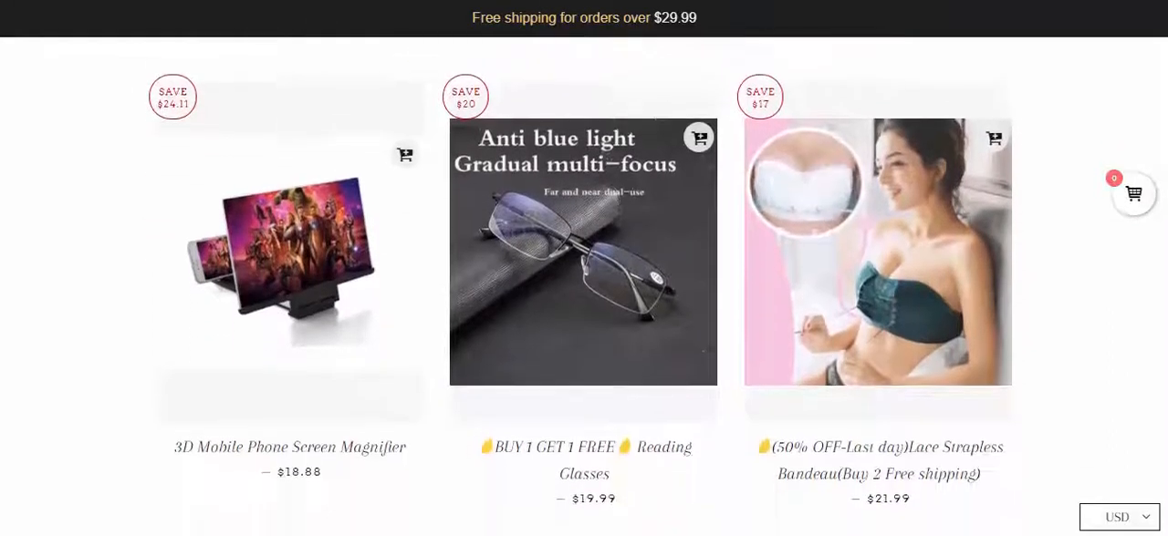
scroll(down, 3)
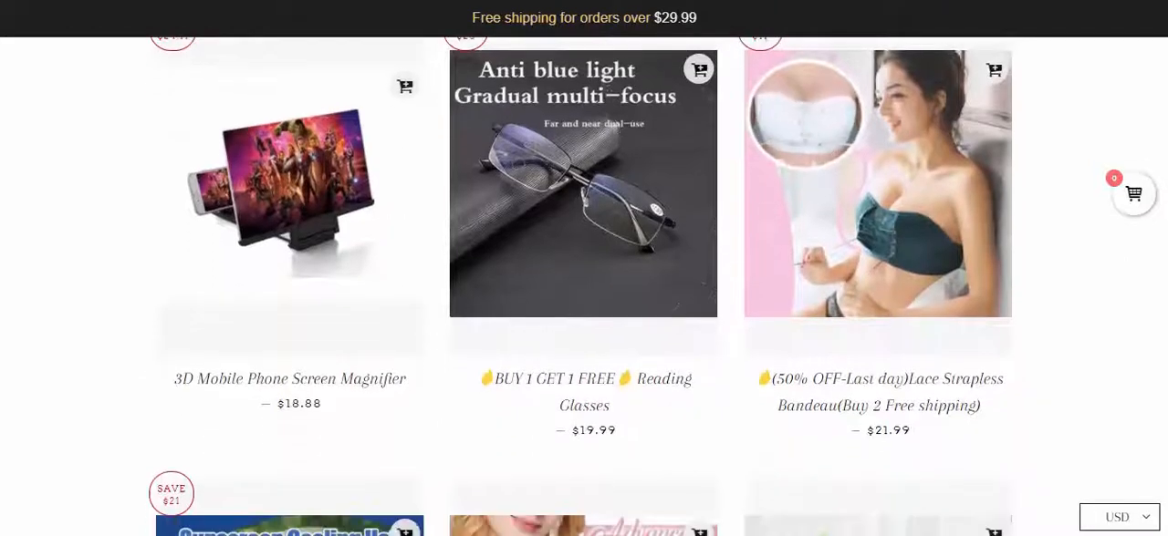
scroll(down, 3)
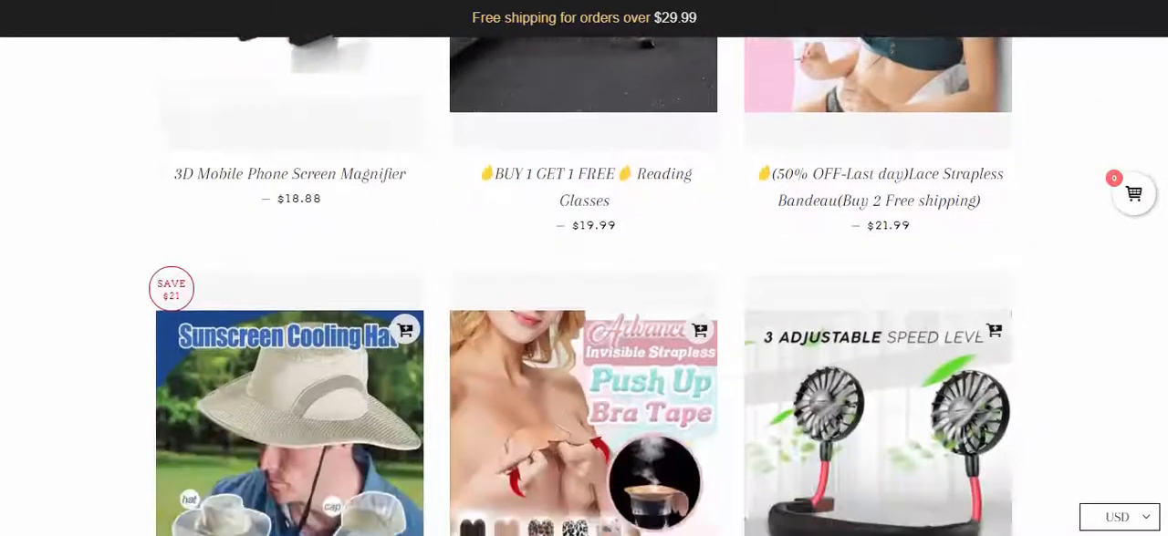
scroll(down, 3)
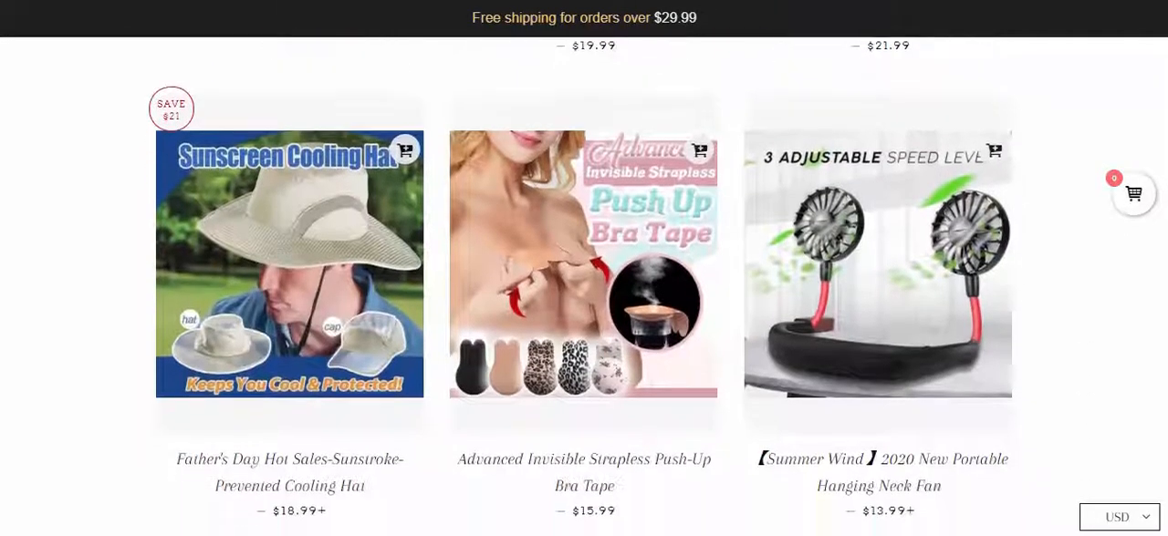
scroll(down, 3)
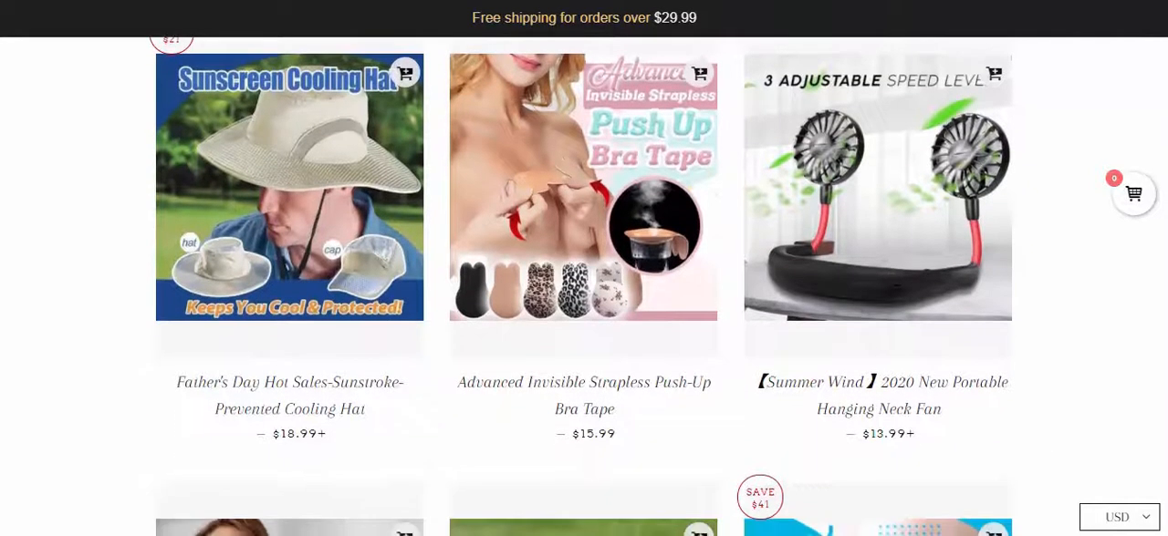
scroll(down, 3)
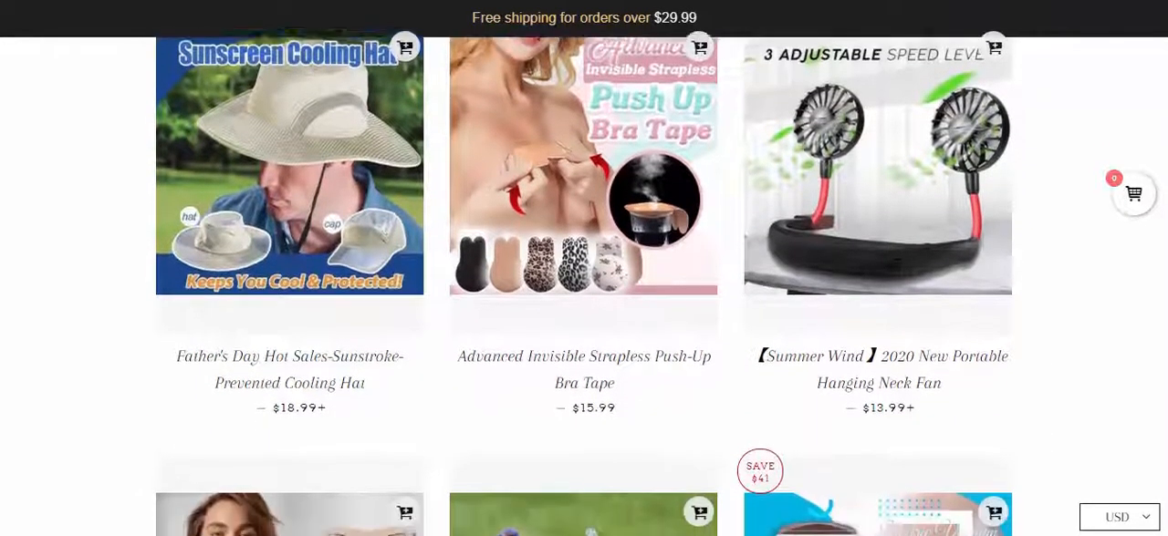
scroll(down, 3)
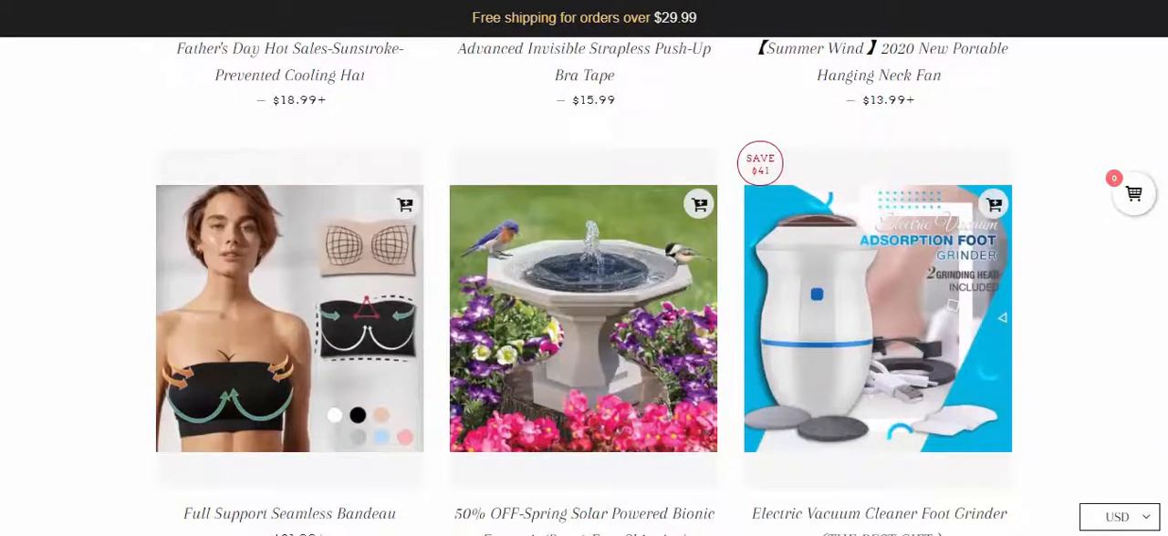
scroll(down, 3)
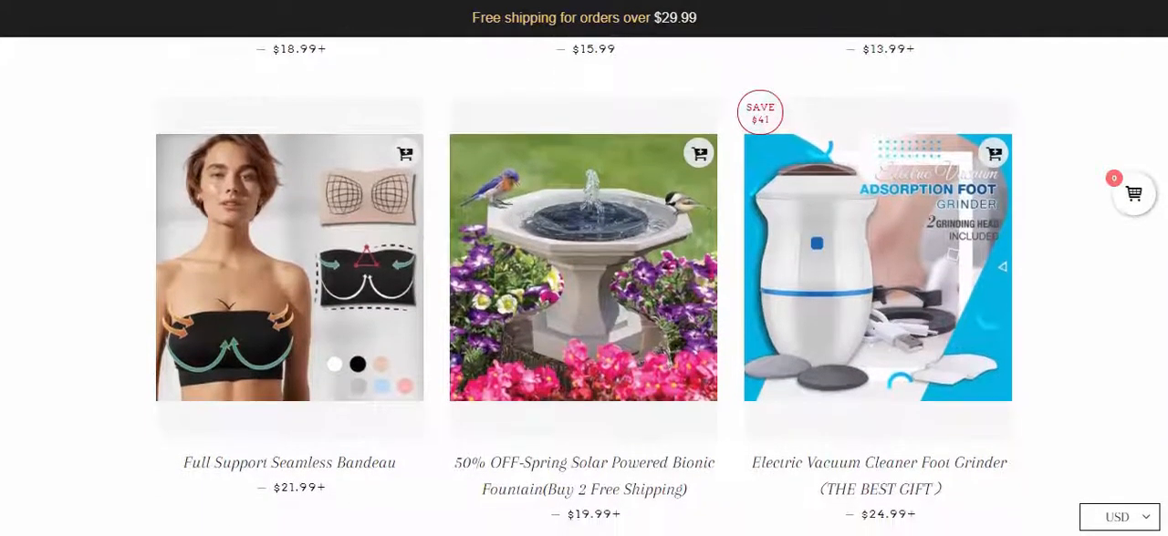
scroll(down, 3)
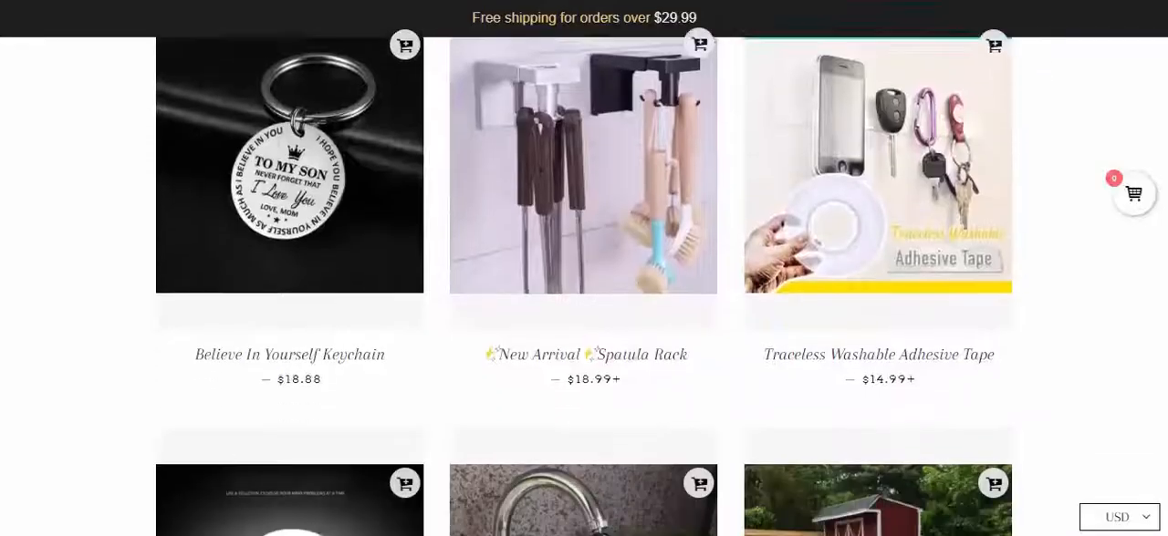
scroll(down, 3)
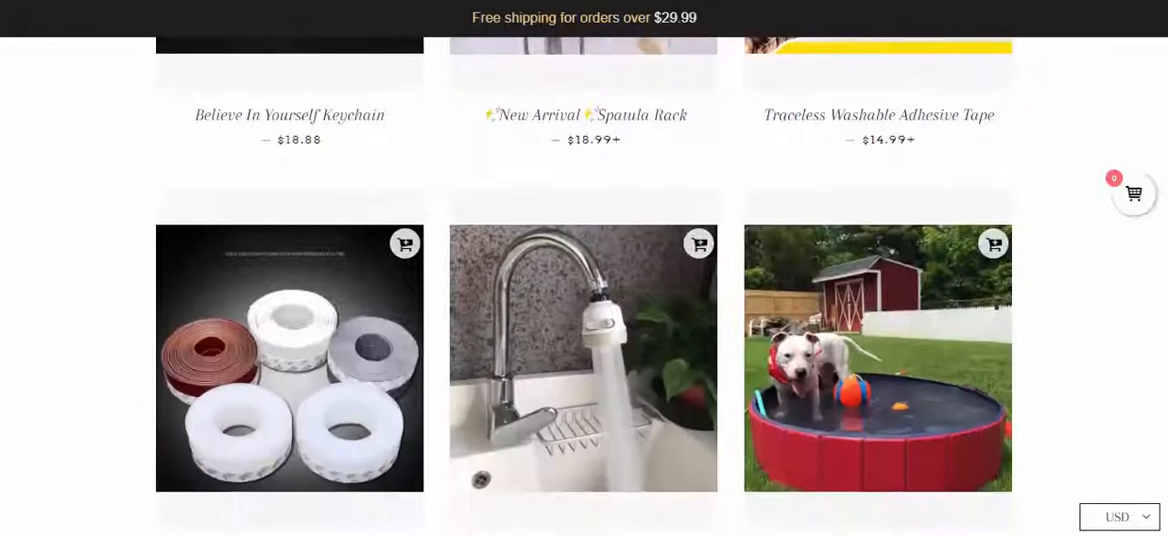
scroll(down, 3)
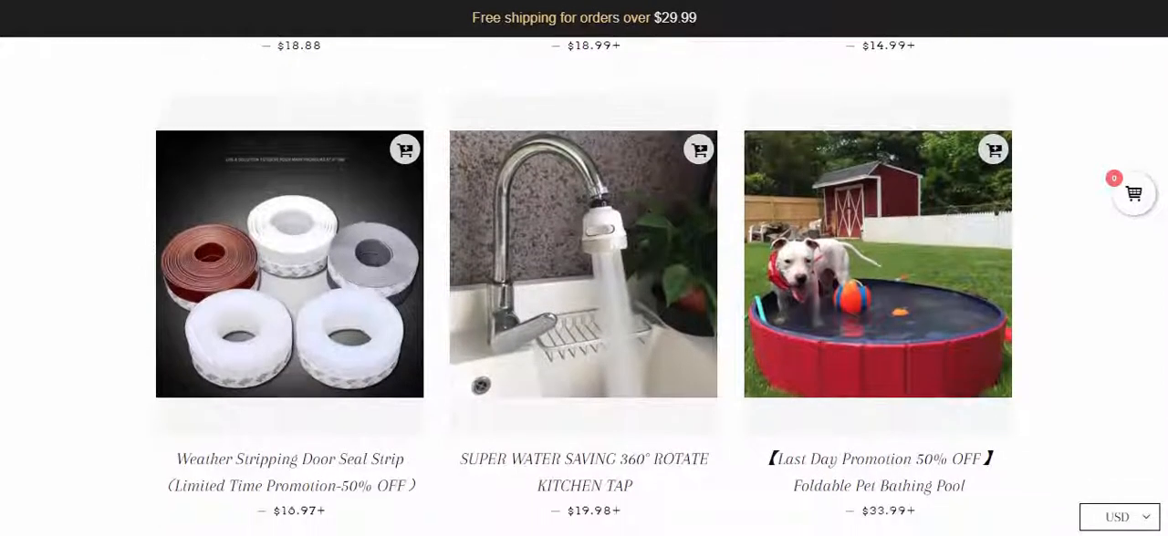
scroll(down, 3)
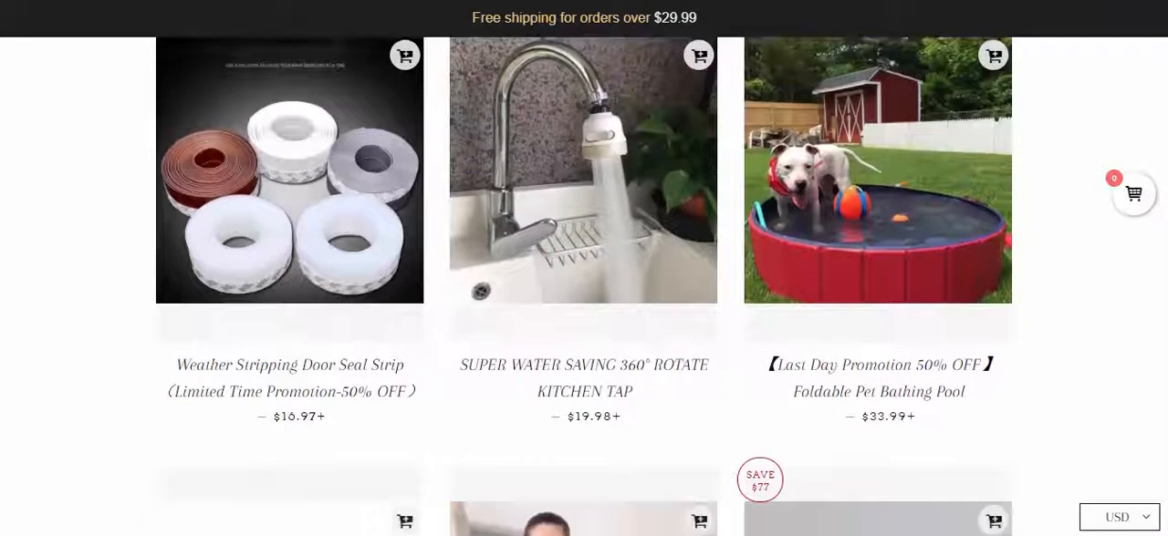
scroll(down, 3)
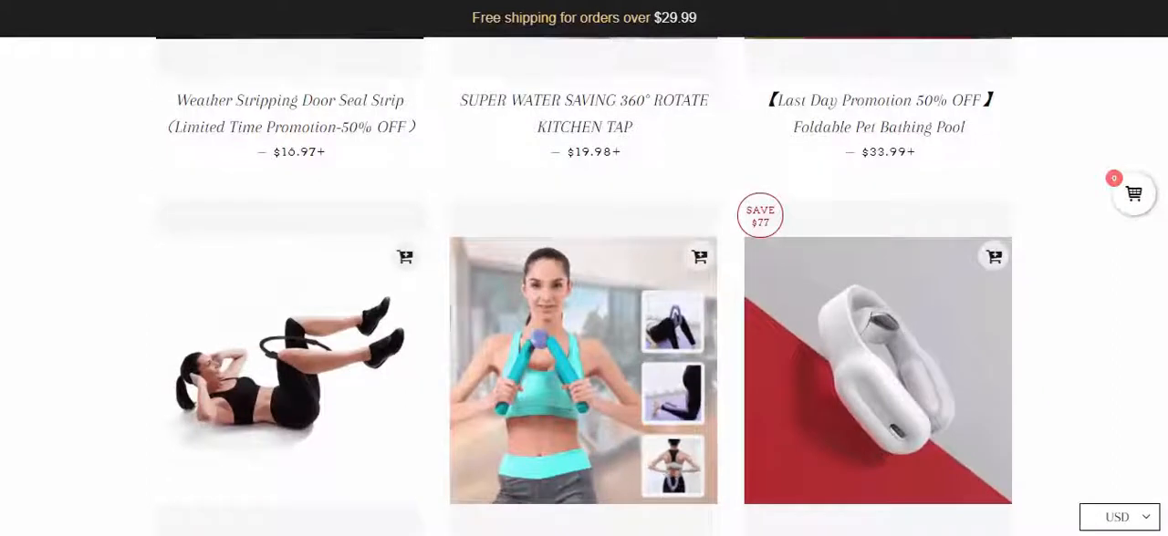
scroll(down, 3)
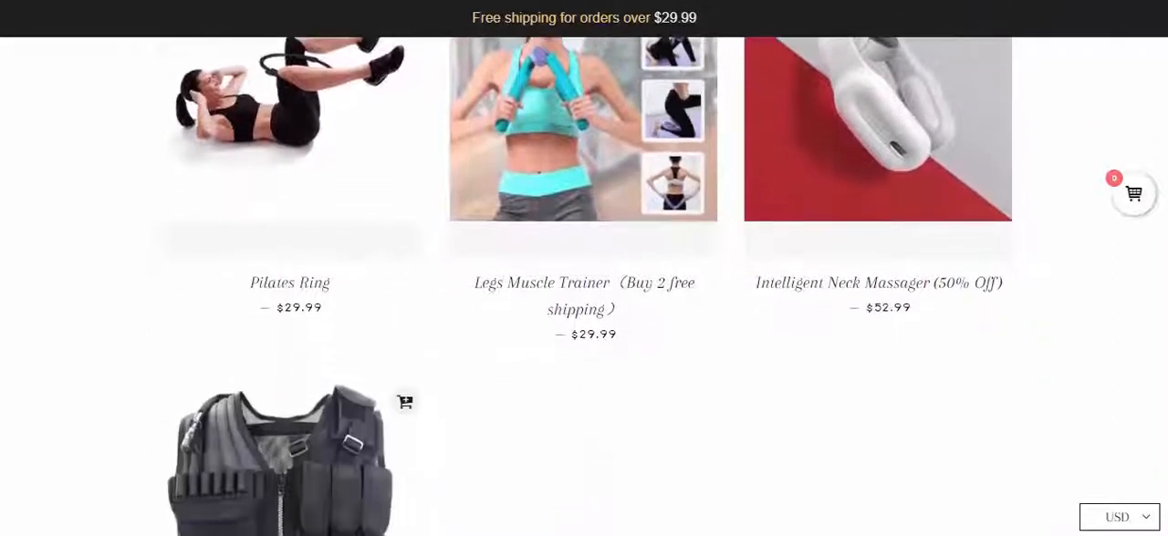
scroll(down, 3)
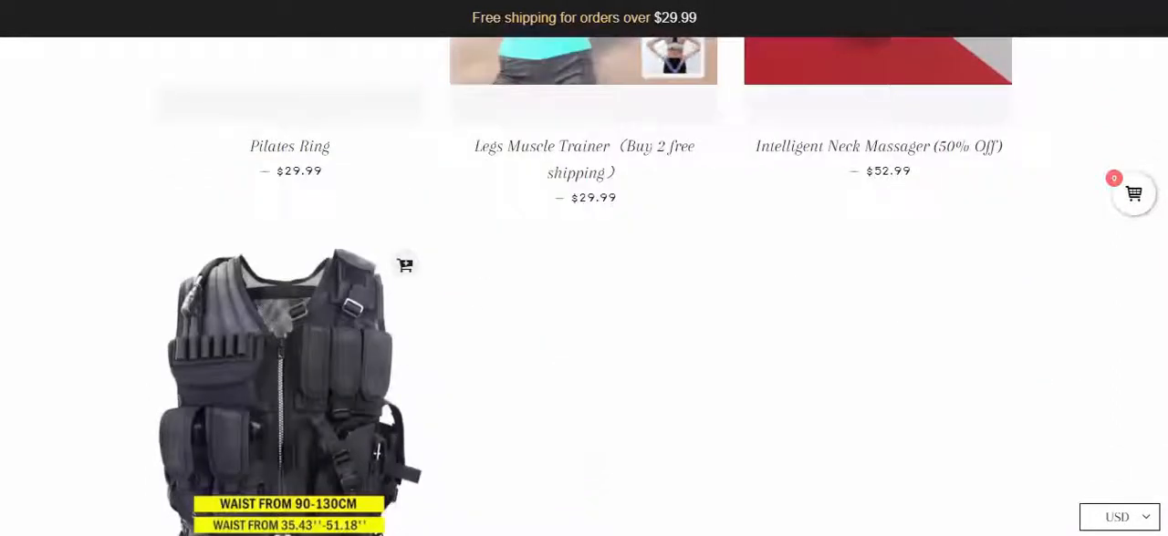
scroll(down, 3)
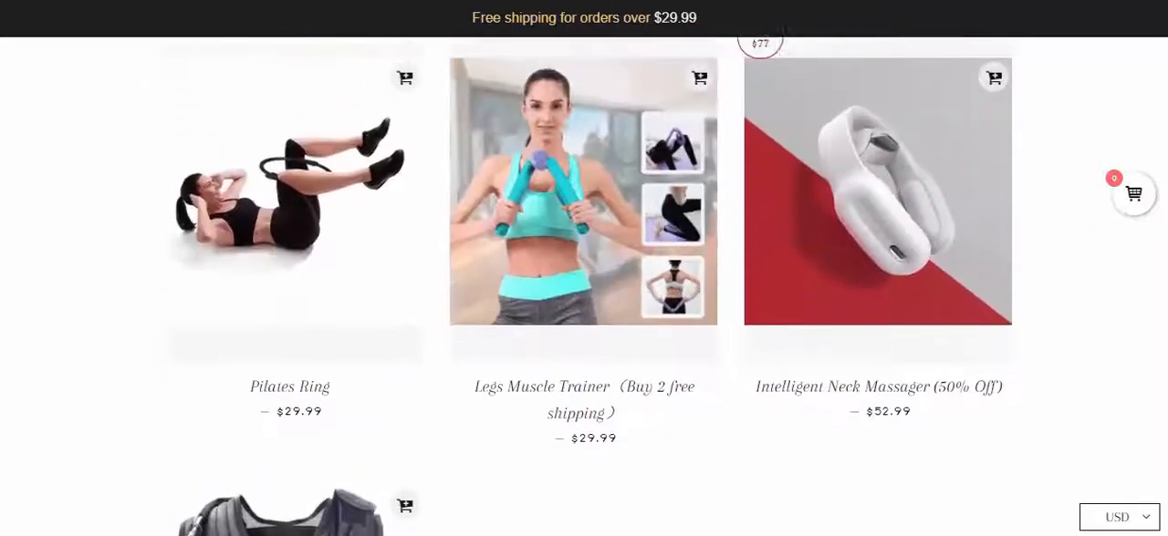
Scroll back up the homepage to the Welcome To KesYi banner above the Collection list
scroll(down, 3)
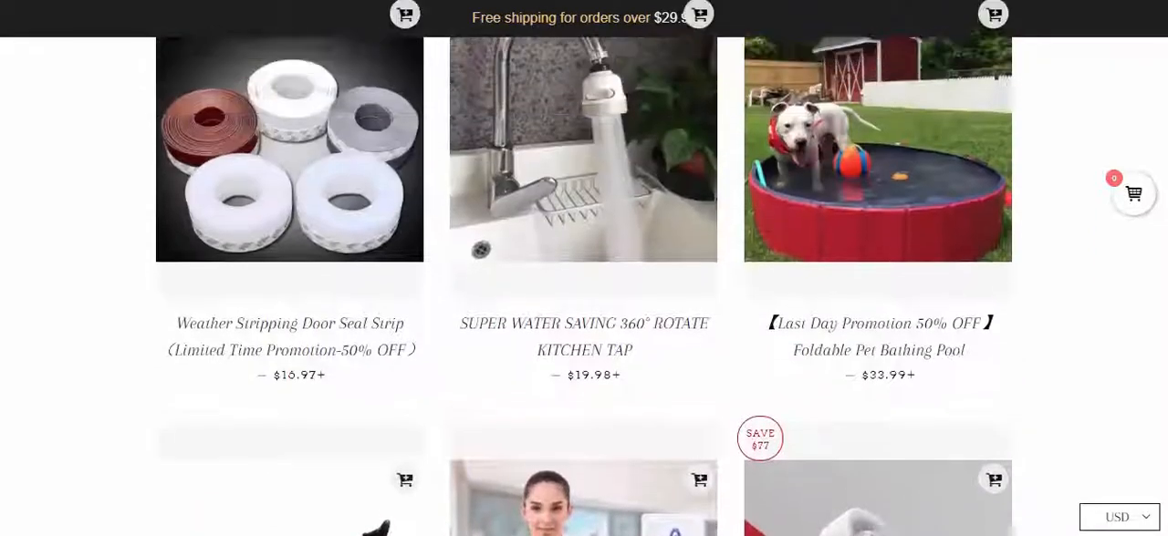
scroll(up, 3)
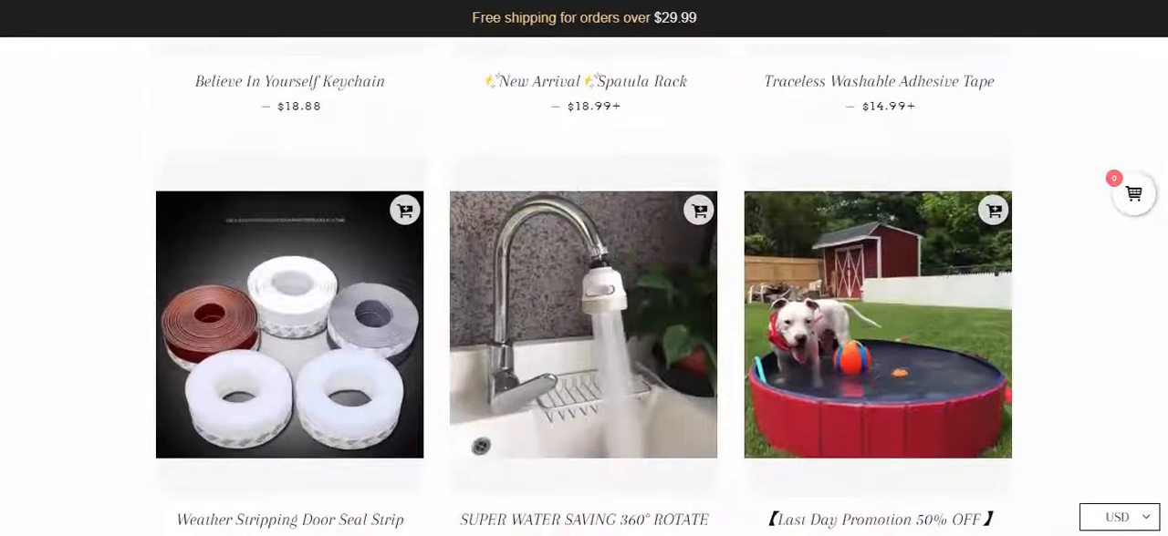
scroll(up, 3)
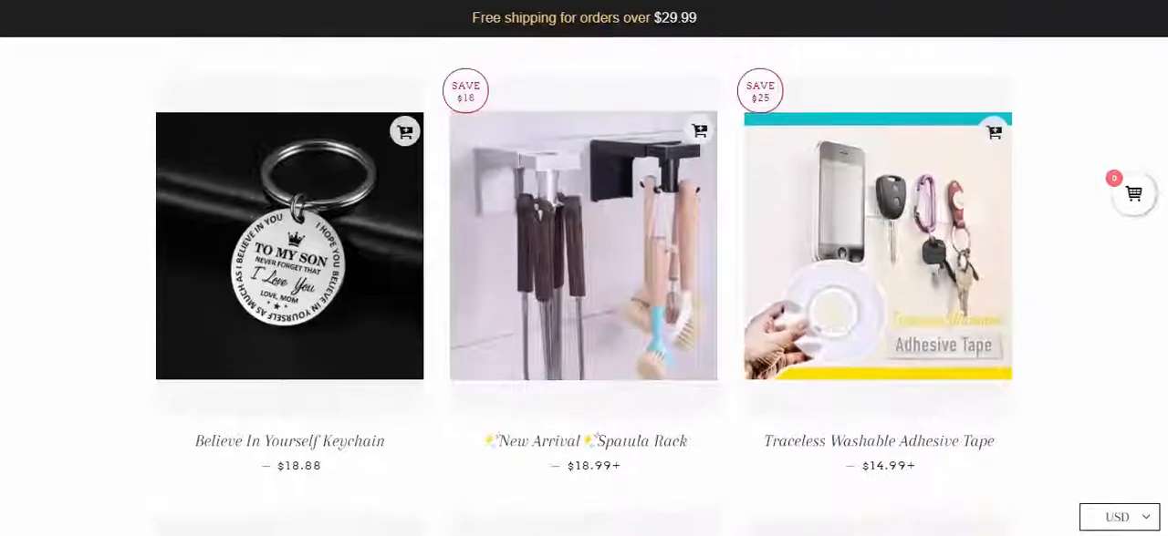
scroll(down, 3)
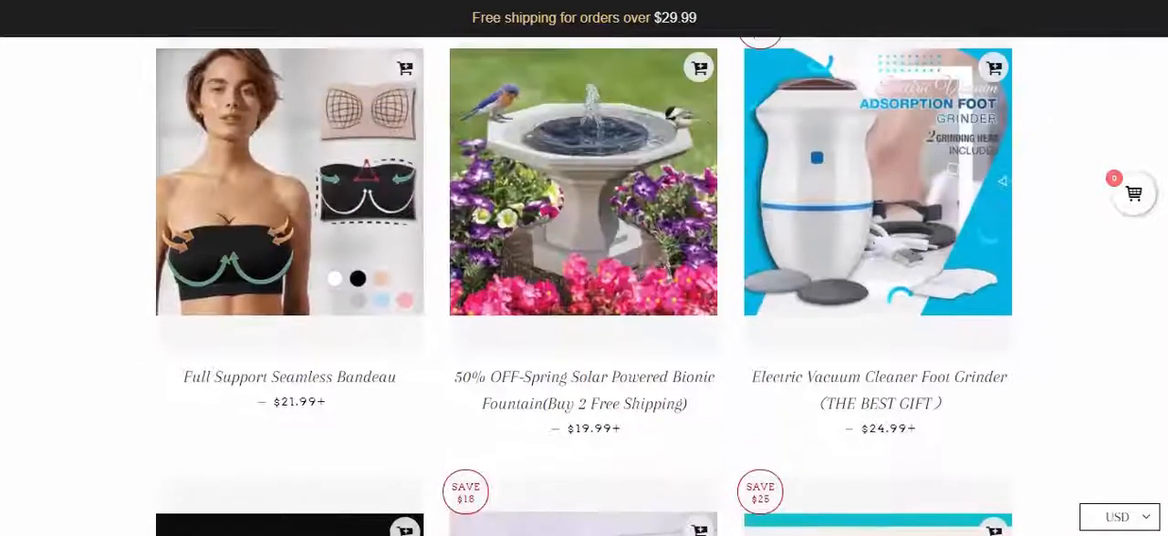
scroll(down, 3)
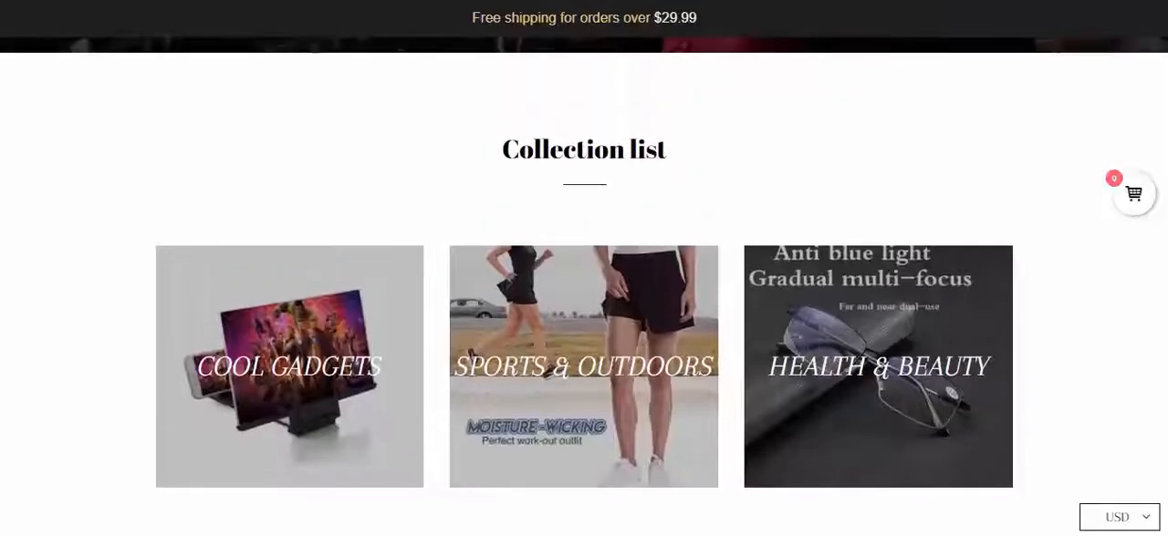
scroll(up, 3)
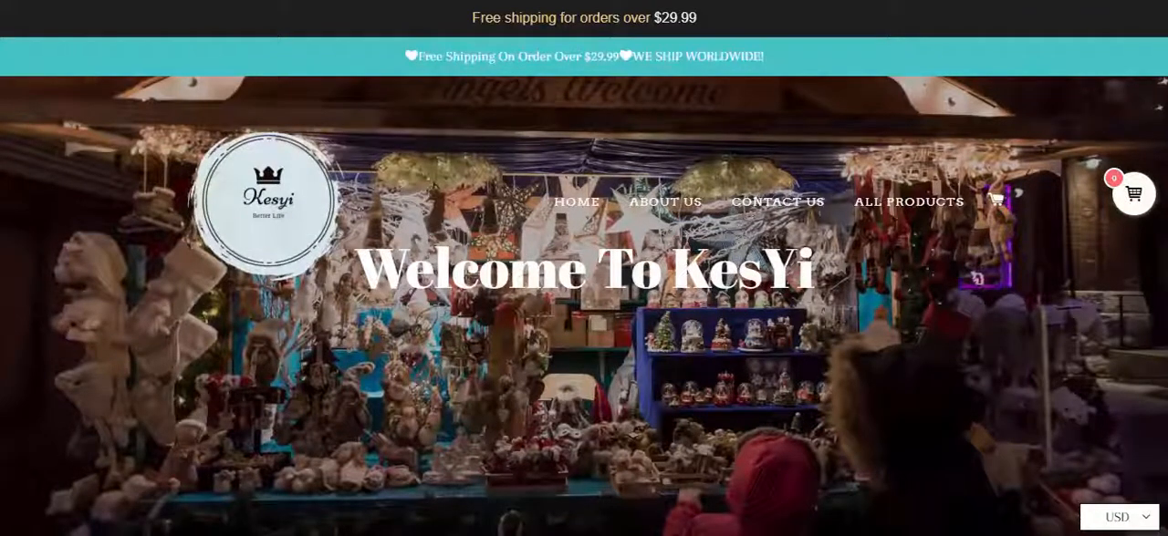
Scroll down past the welcome banner to the Collection list and Electronic Accessories heading
scroll(down, 3)
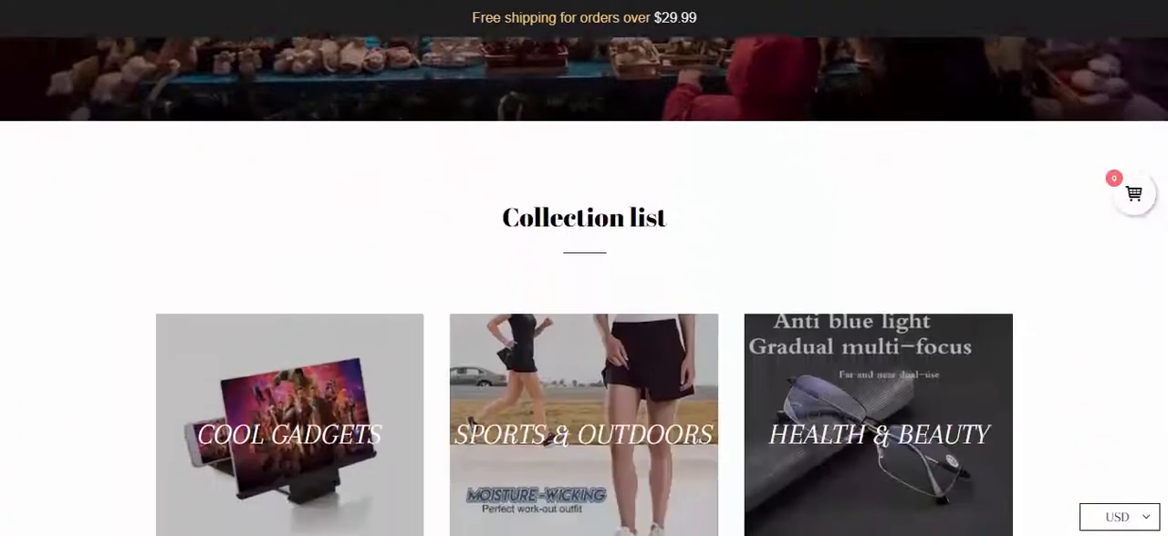
scroll(down, 3)
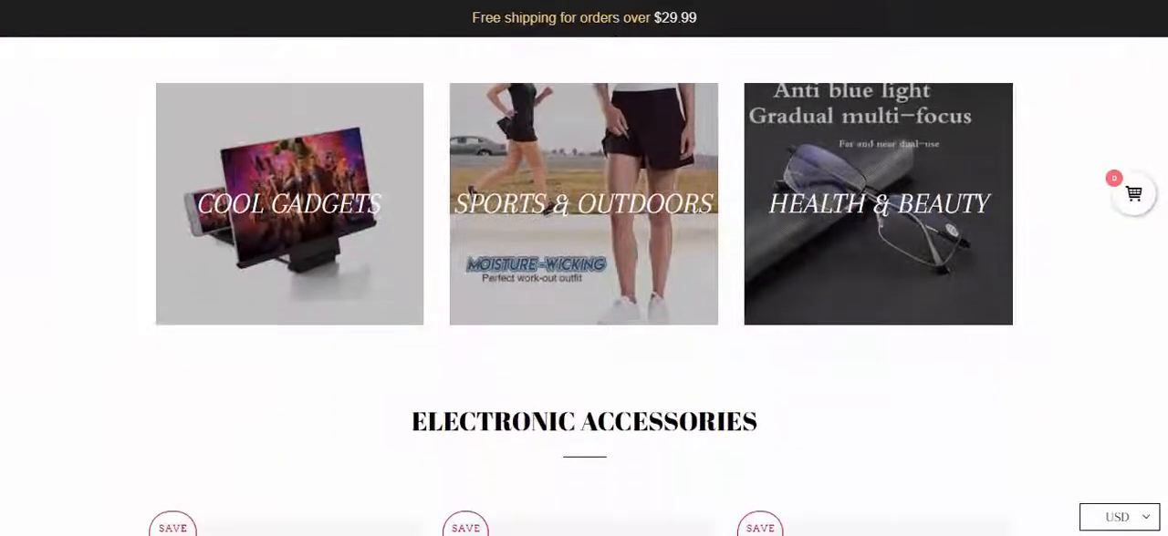
mouse_move(646, 206)
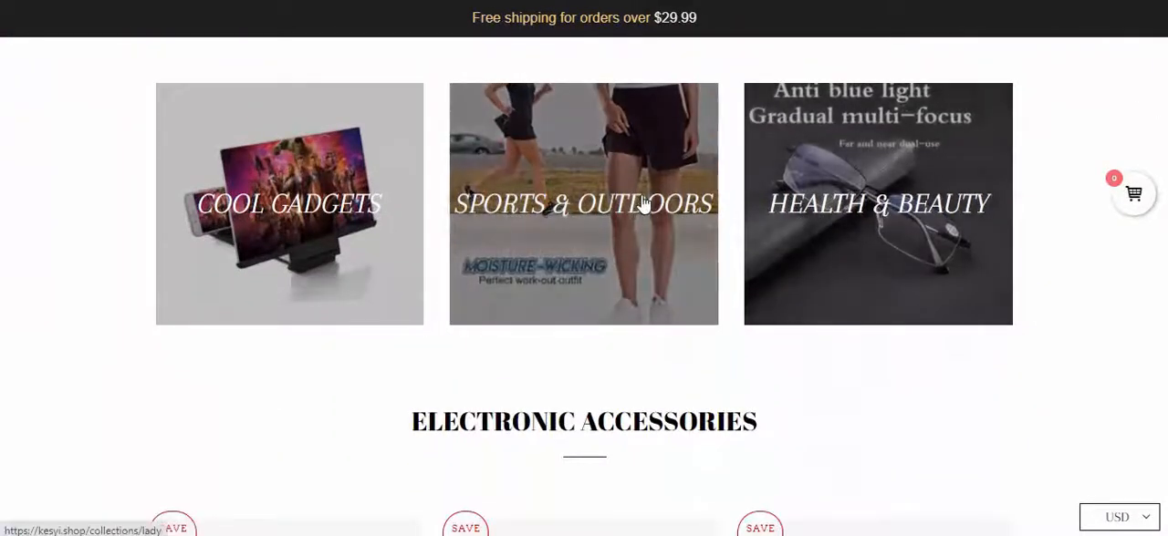
Browse the Sports & Outdoors collection's product grid down to the footer policy links
click(584, 205)
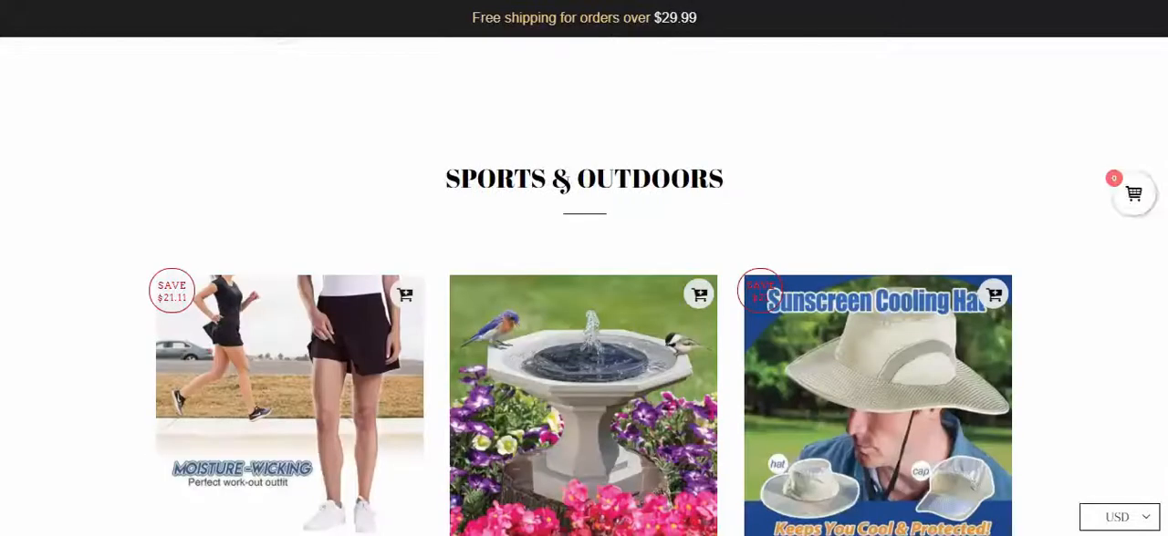
scroll(down, 3)
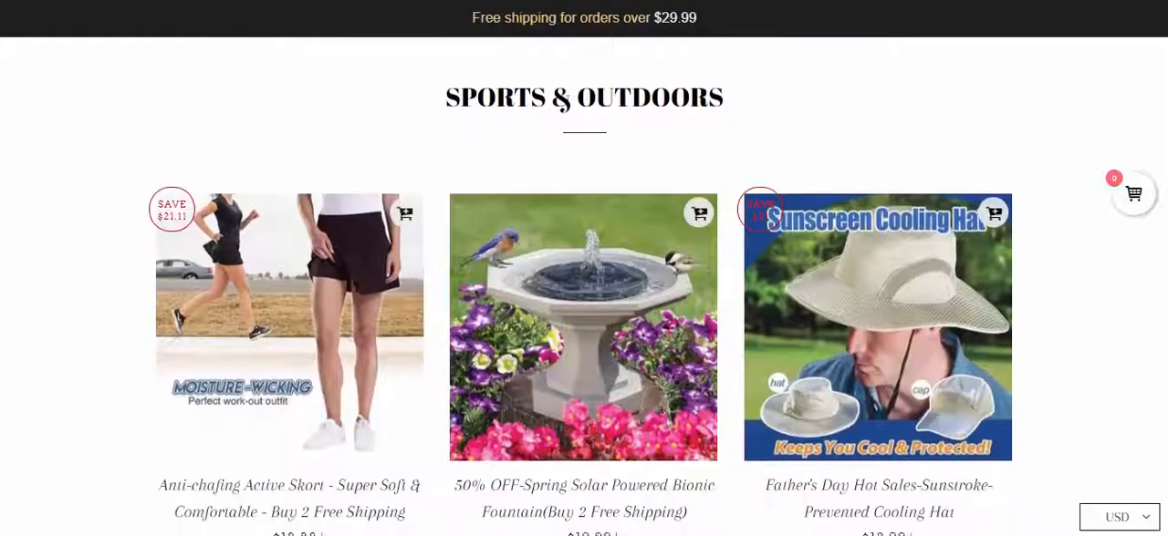
scroll(down, 3)
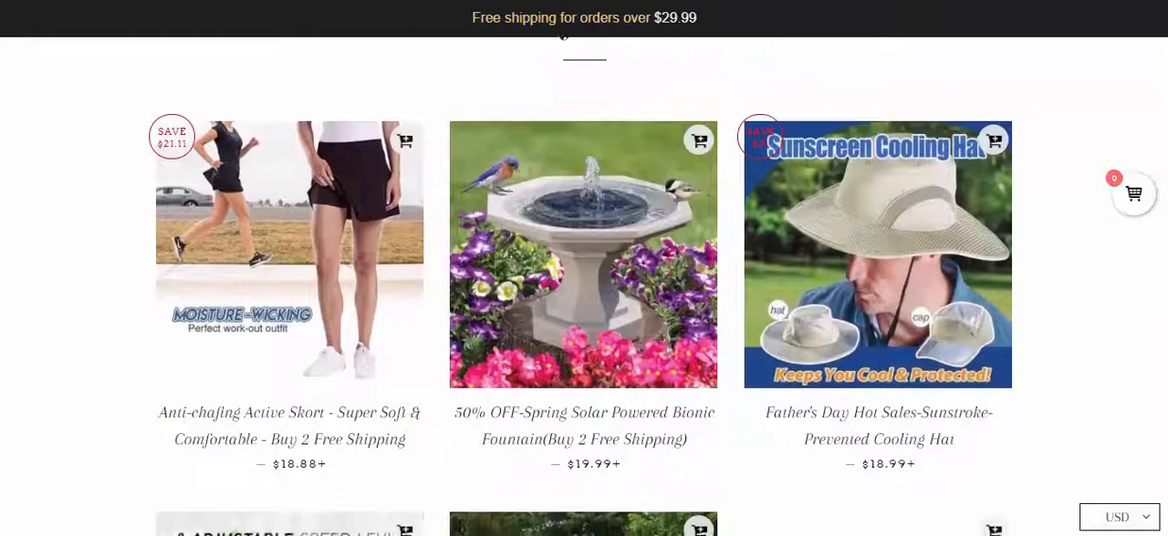
scroll(down, 3)
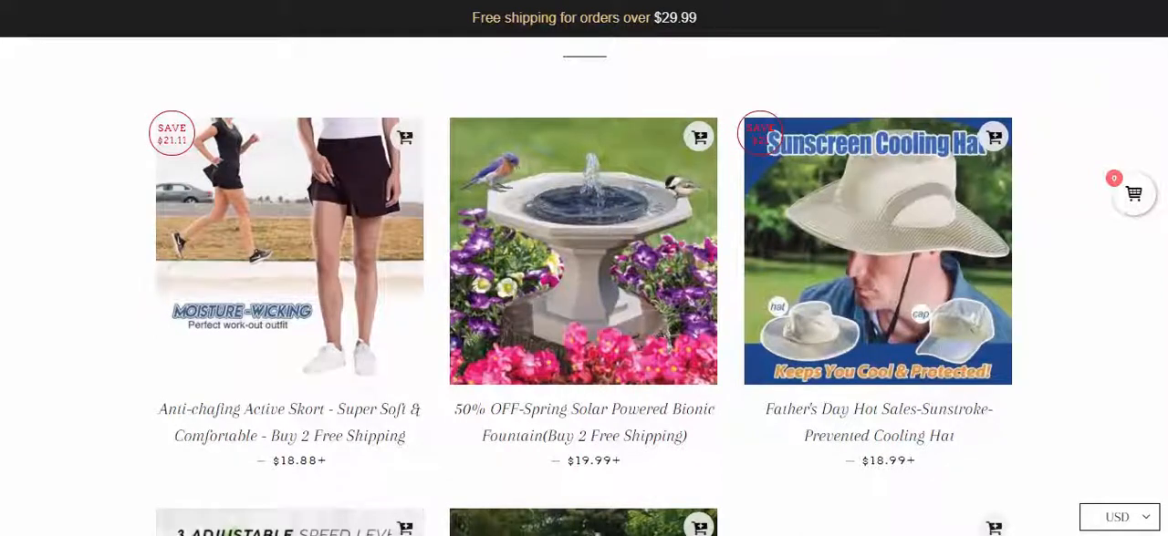
scroll(down, 3)
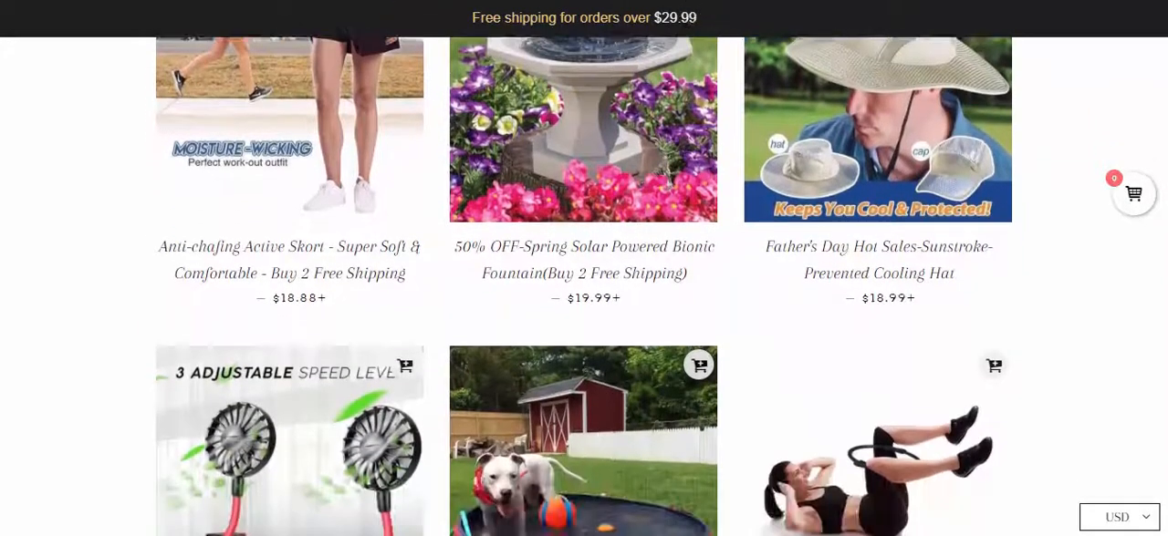
scroll(down, 3)
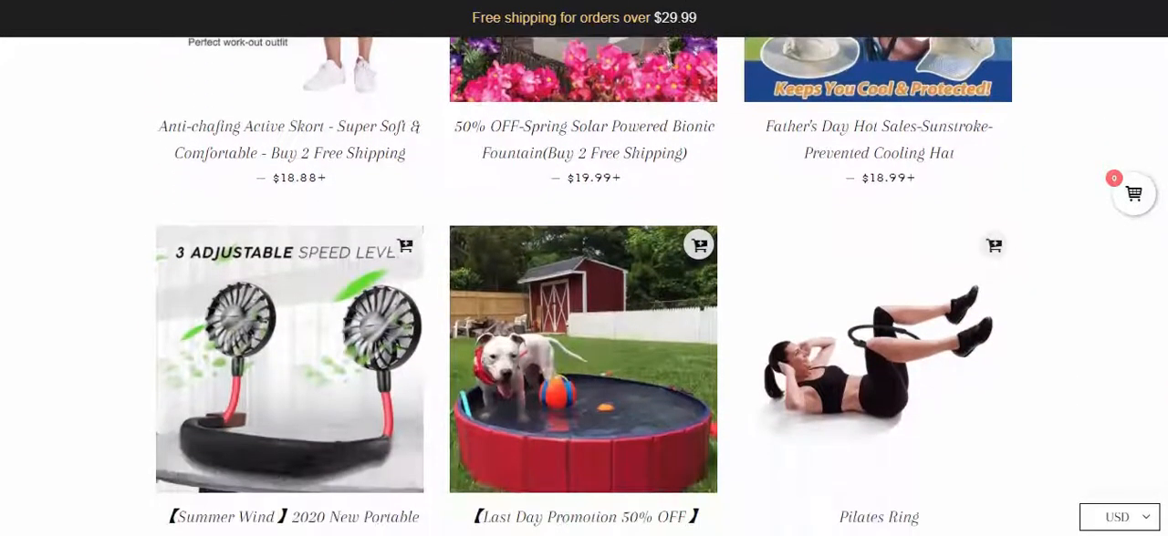
scroll(down, 3)
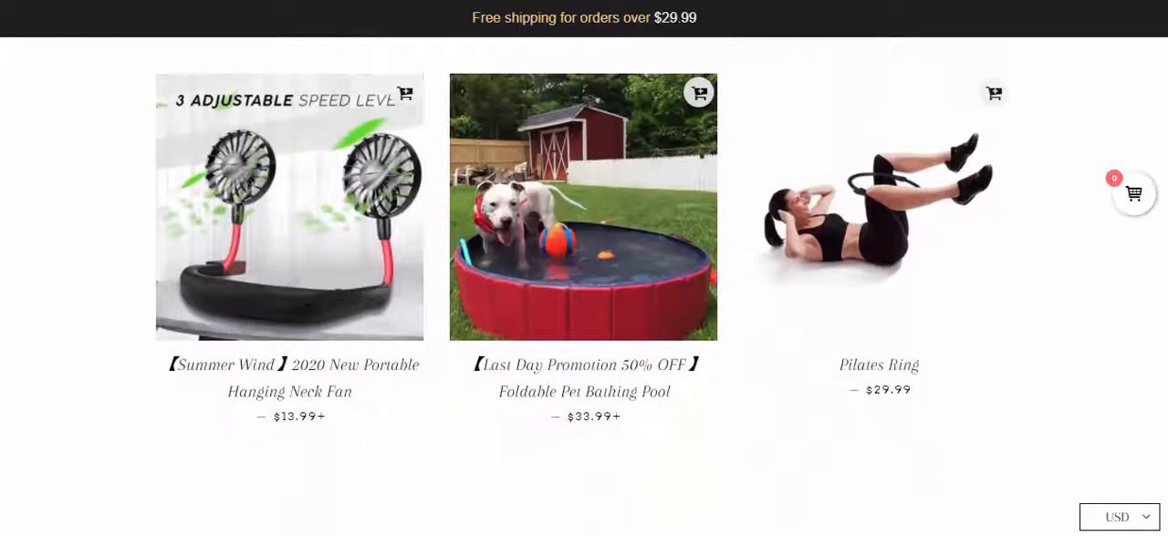
scroll(down, 3)
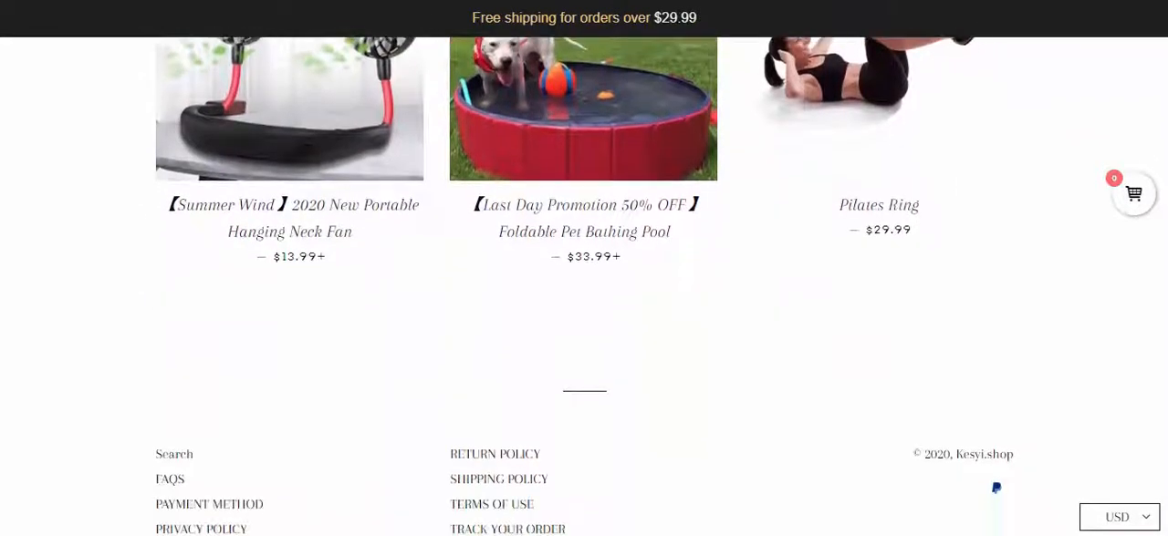
scroll(down, 3)
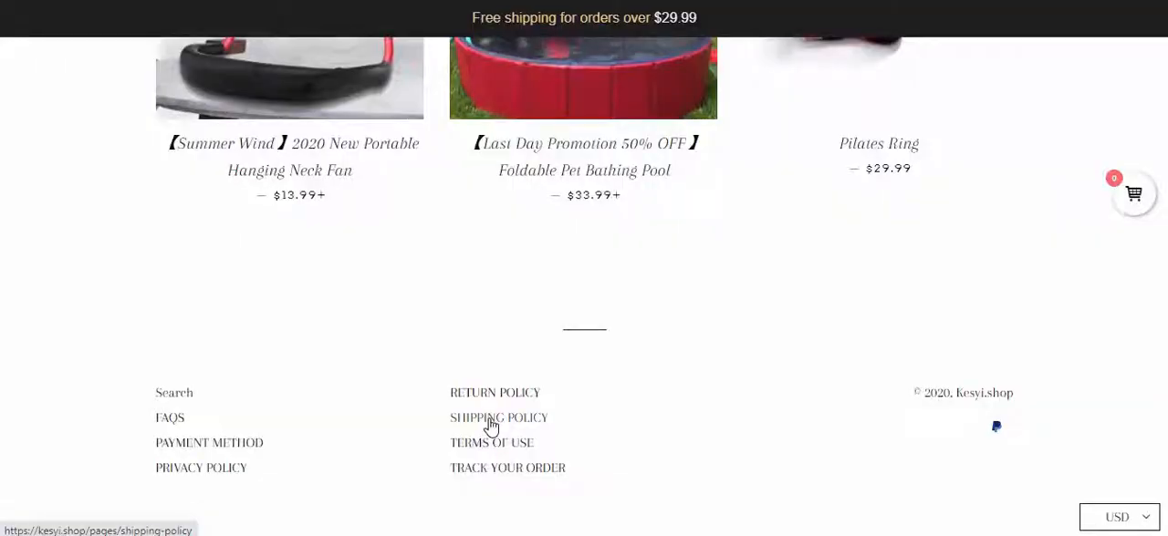
mouse_move(230, 456)
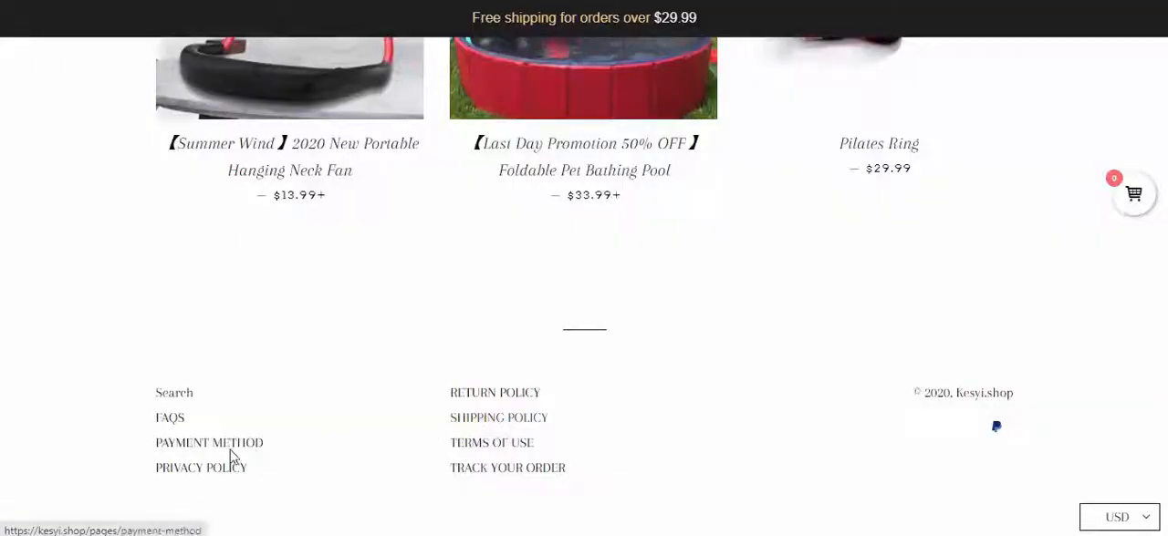
Read the Payment Method page's PayPal and credit/debit card details down to the footer
click(208, 442)
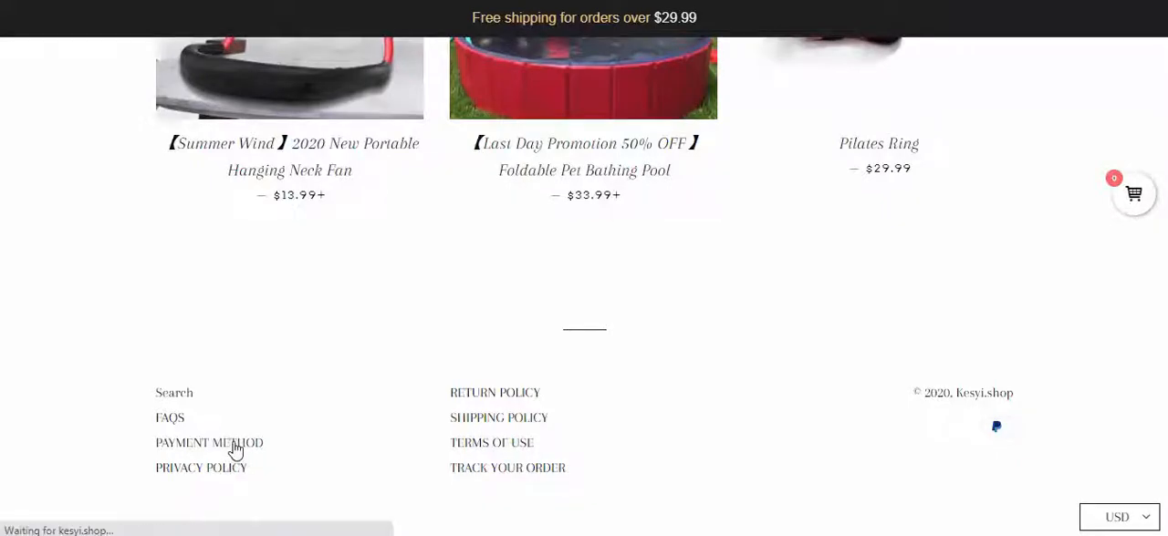
click(208, 441)
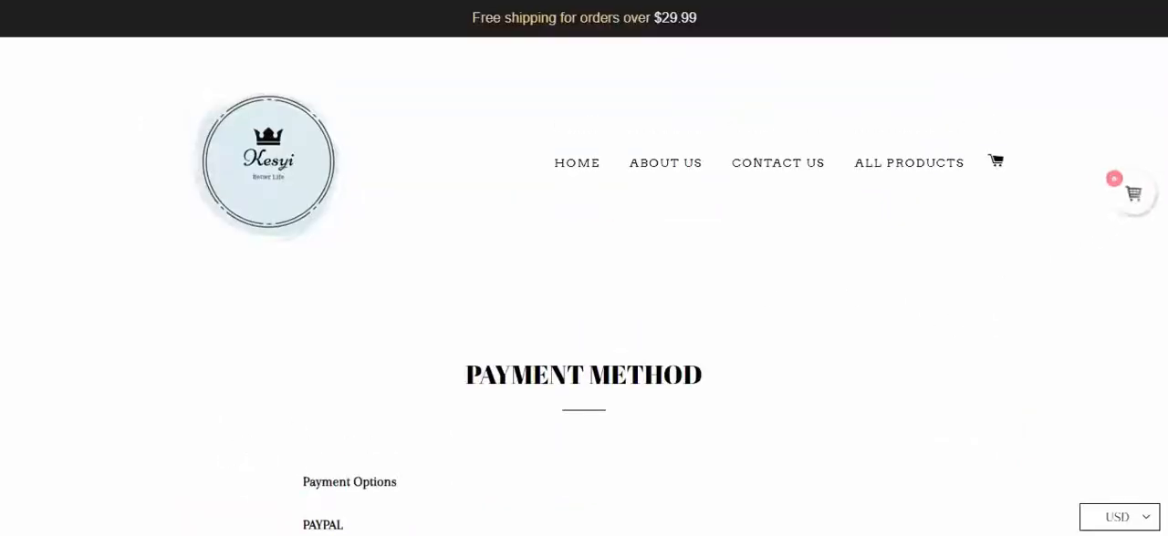
scroll(down, 3)
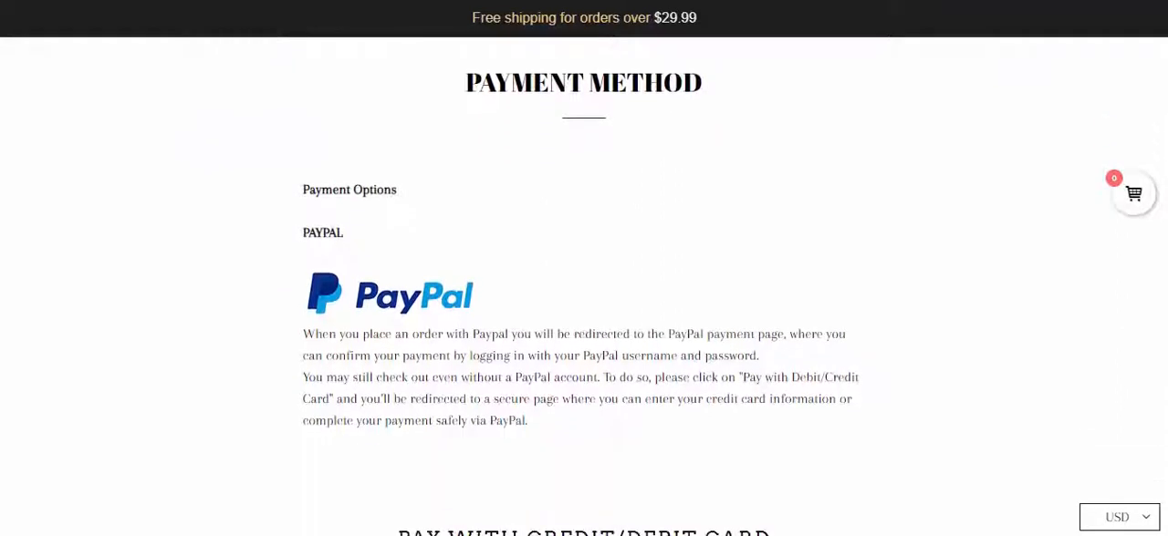
scroll(down, 3)
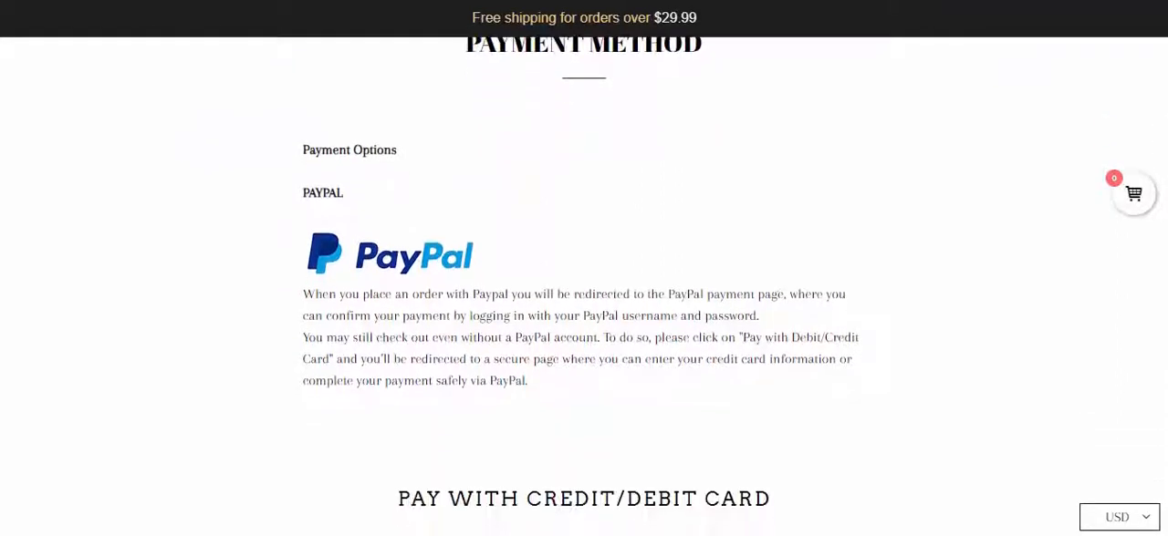
scroll(down, 3)
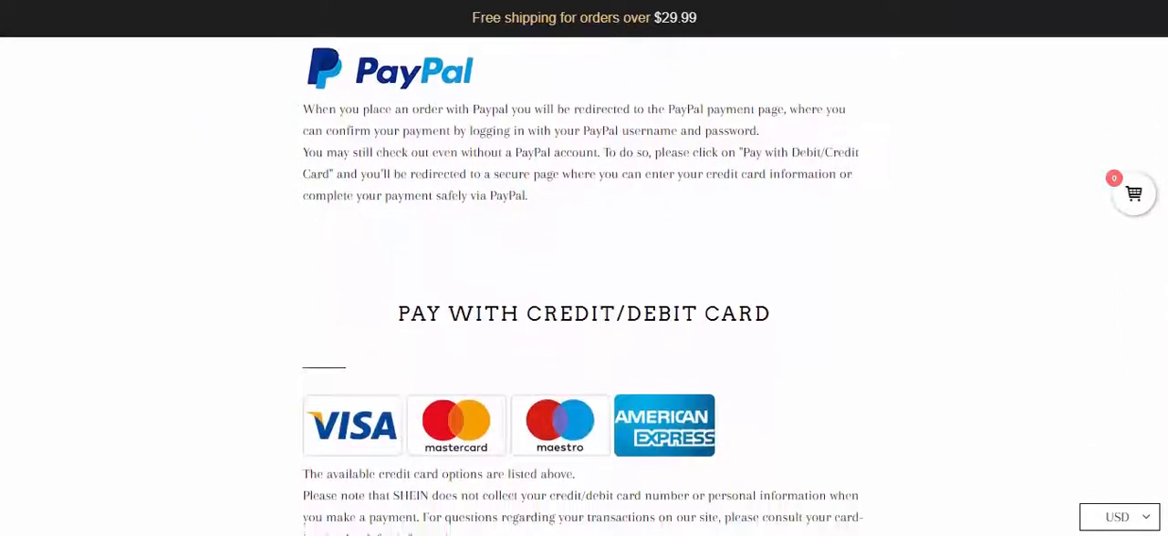
scroll(down, 3)
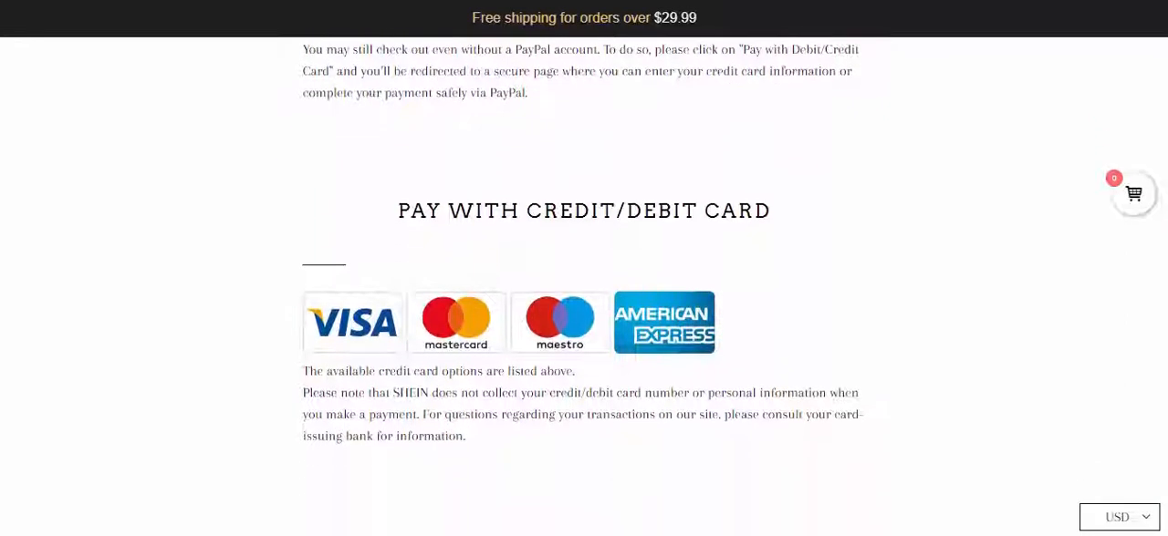
scroll(down, 3)
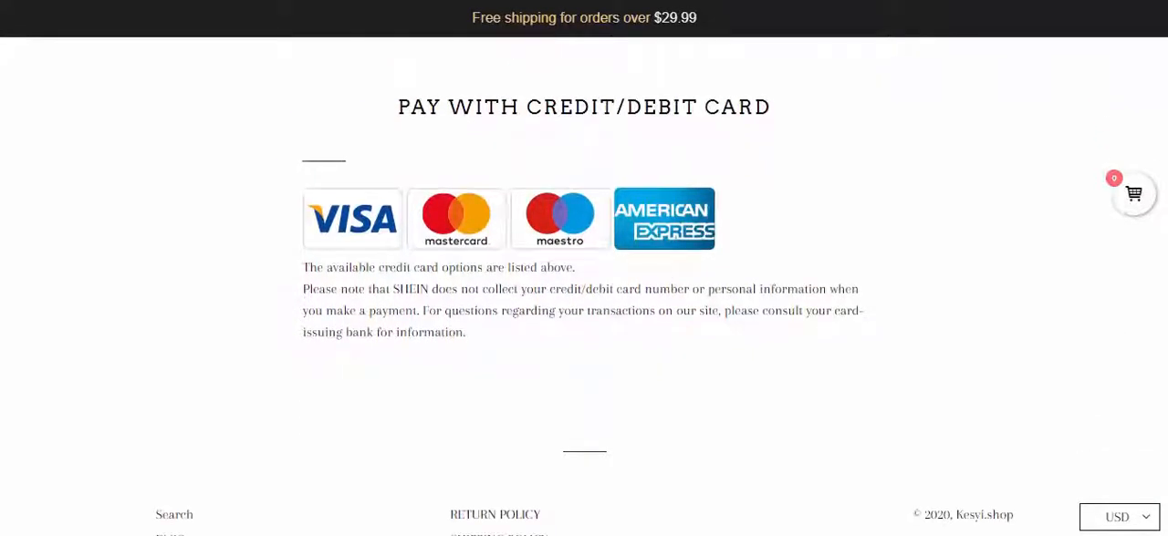
scroll(down, 3)
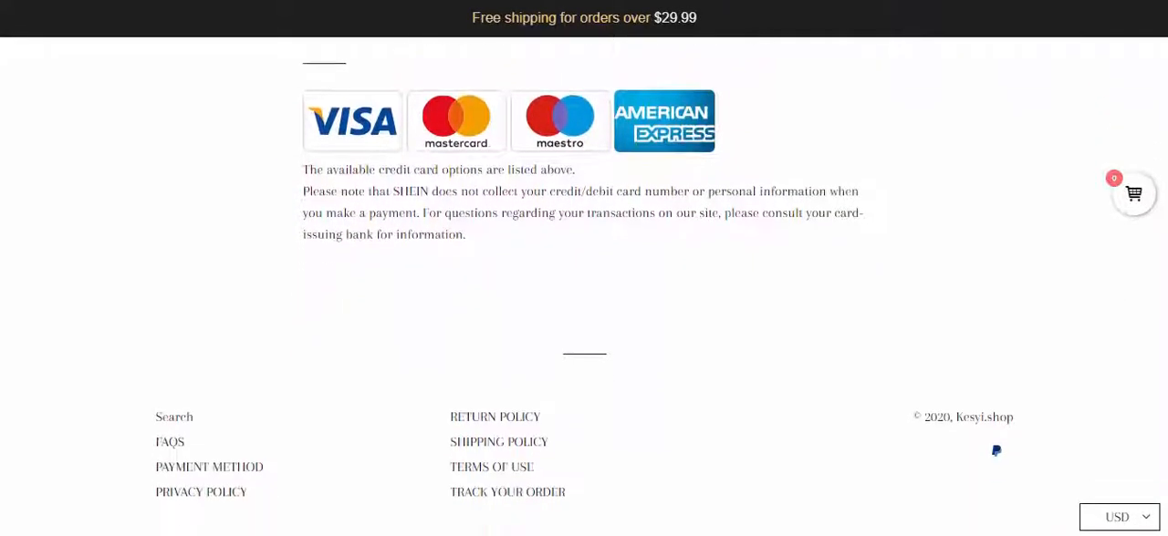
scroll(down, 3)
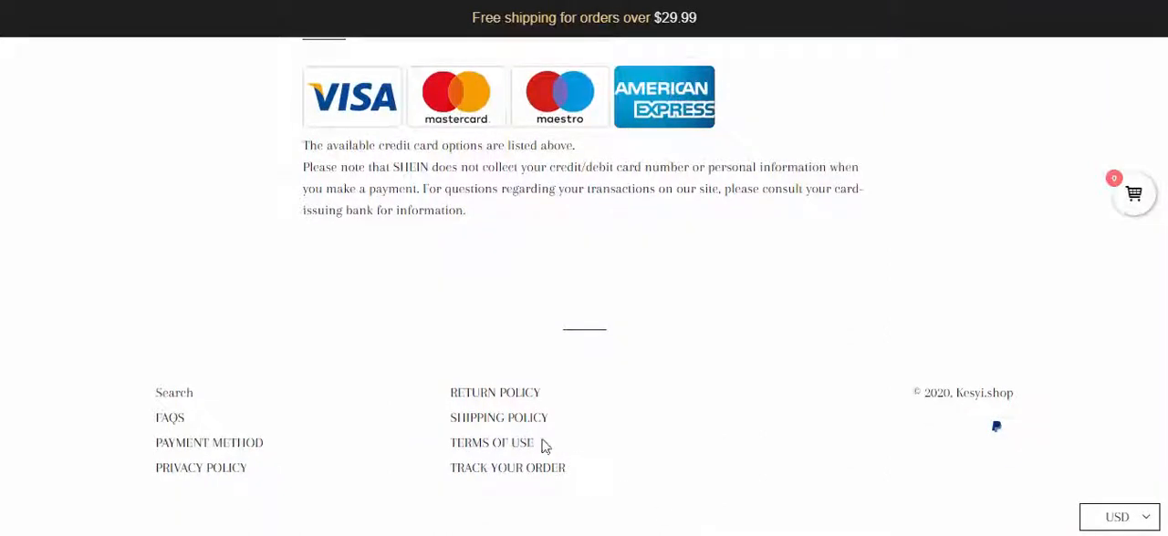
click(496, 418)
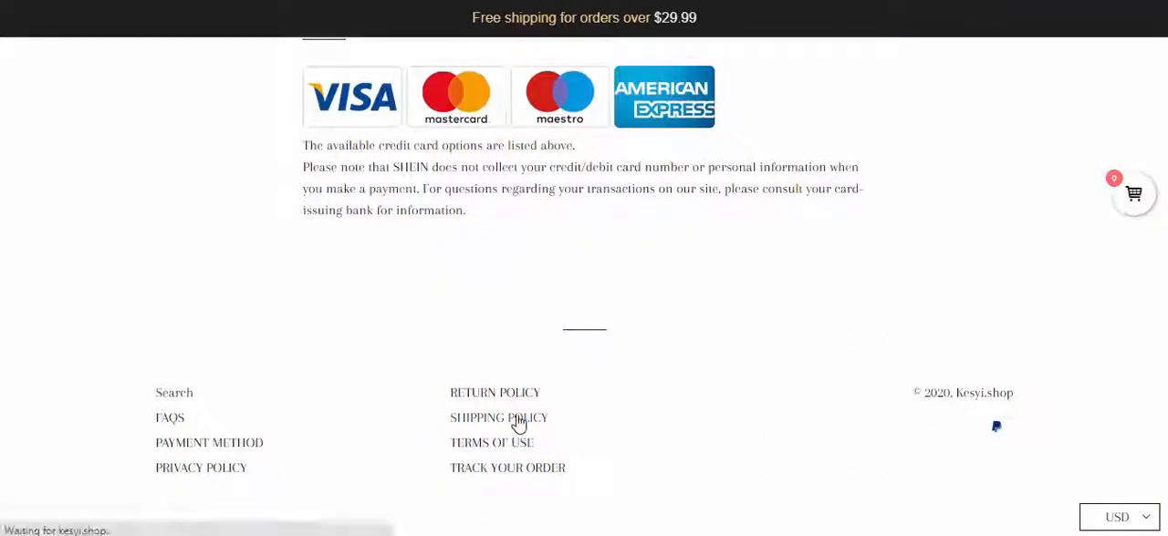
click(497, 418)
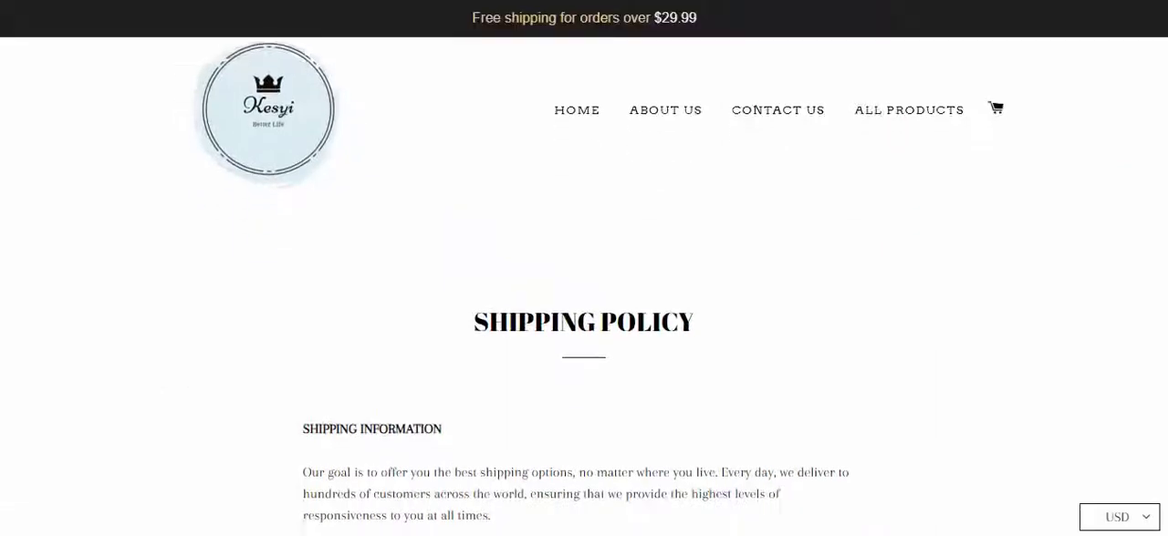
scroll(down, 3)
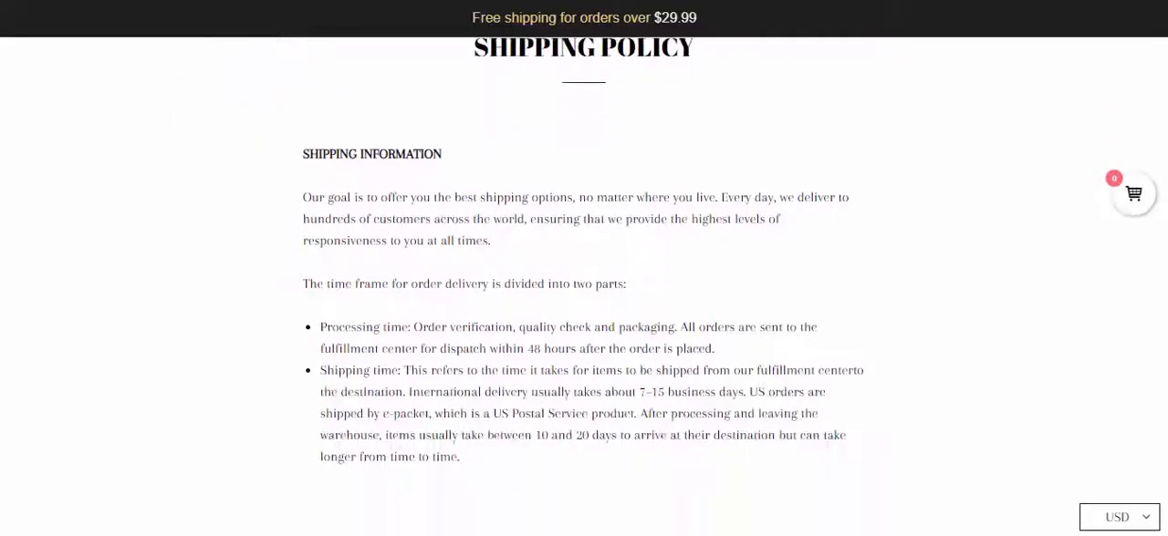
scroll(down, 3)
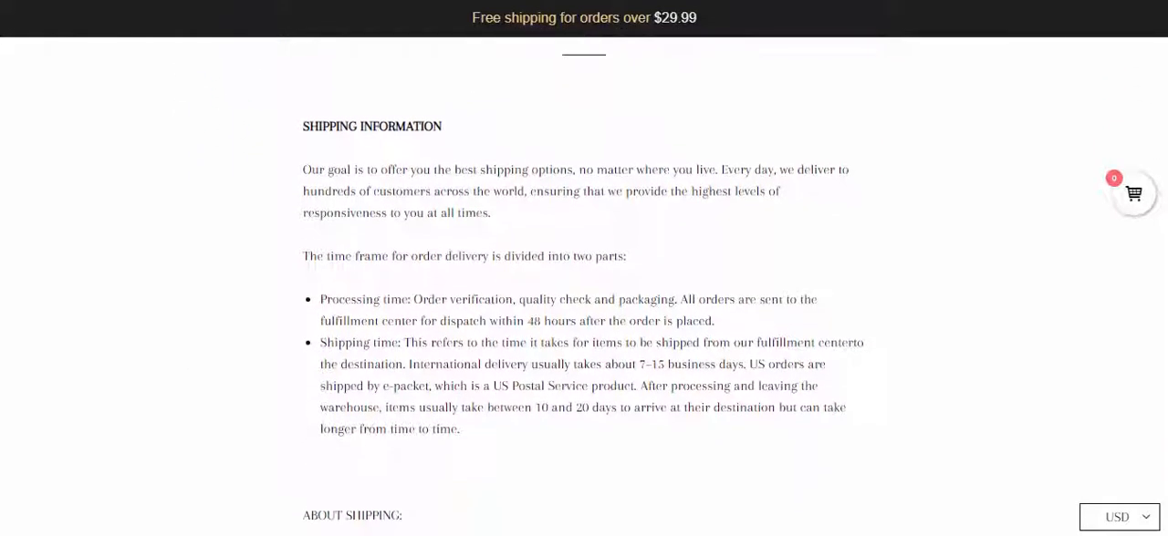
scroll(down, 3)
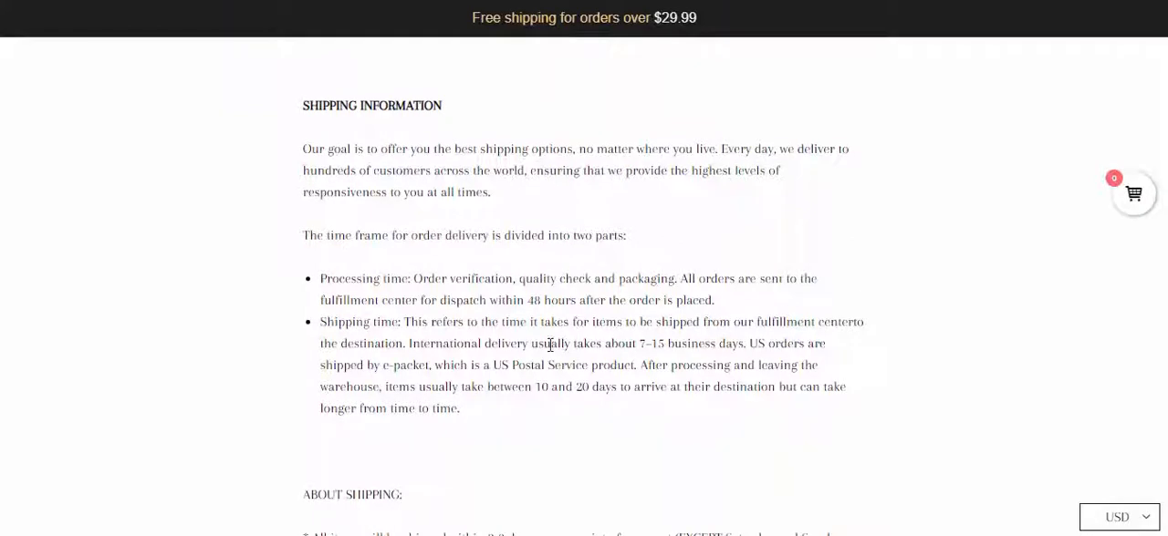
drag(482, 343, 563, 343)
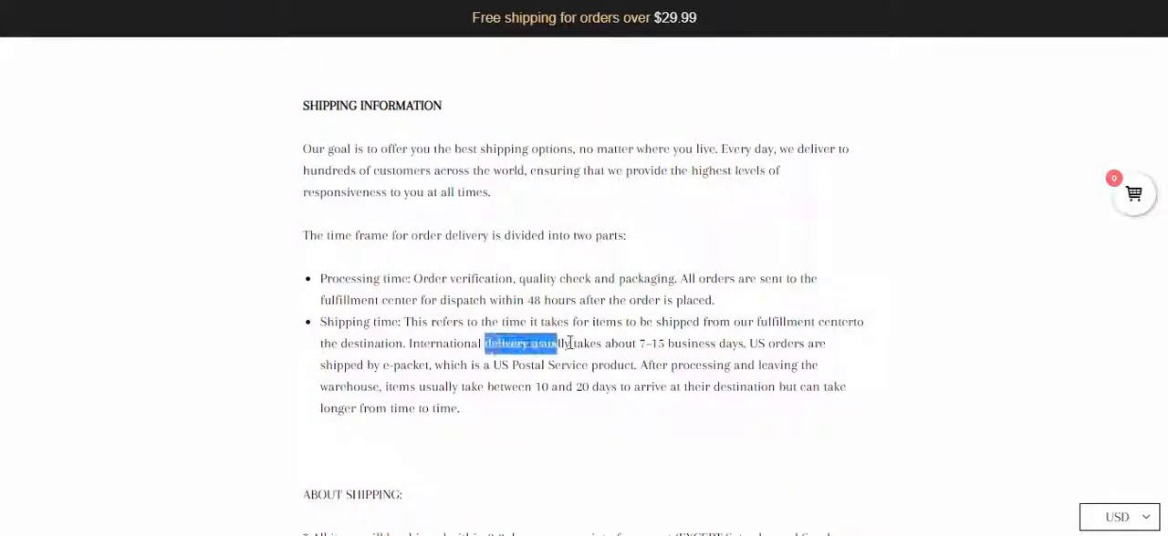
drag(484, 343, 710, 343)
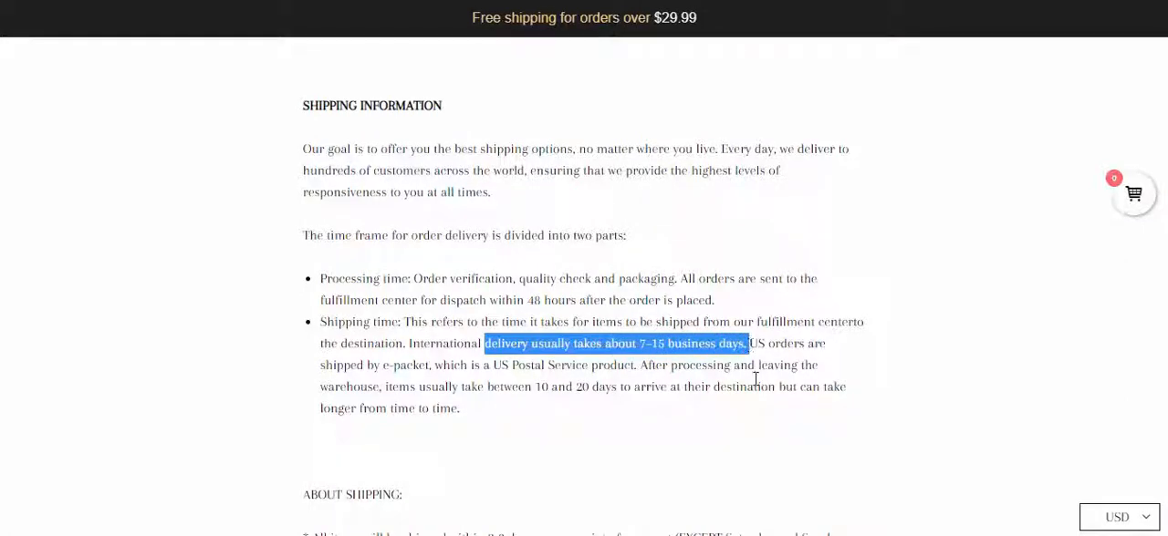
click(1055, 351)
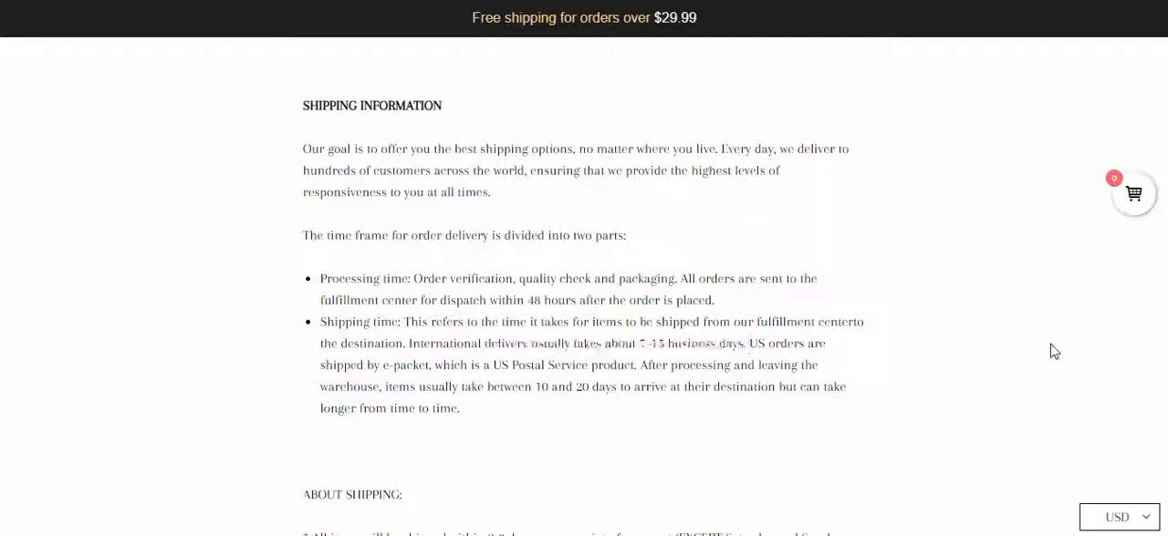
scroll(down, 3)
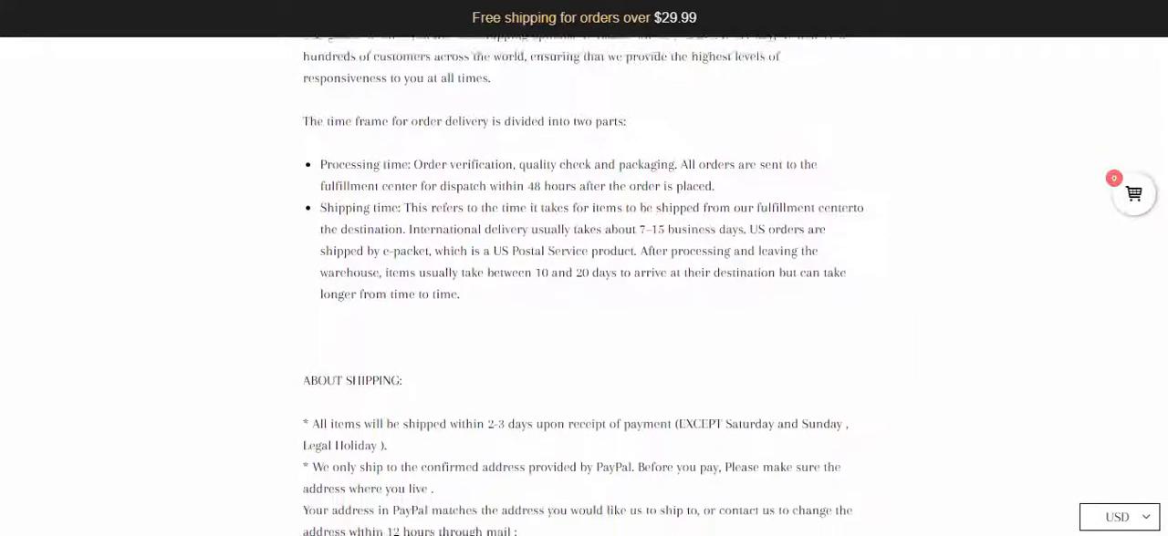
scroll(up, 3)
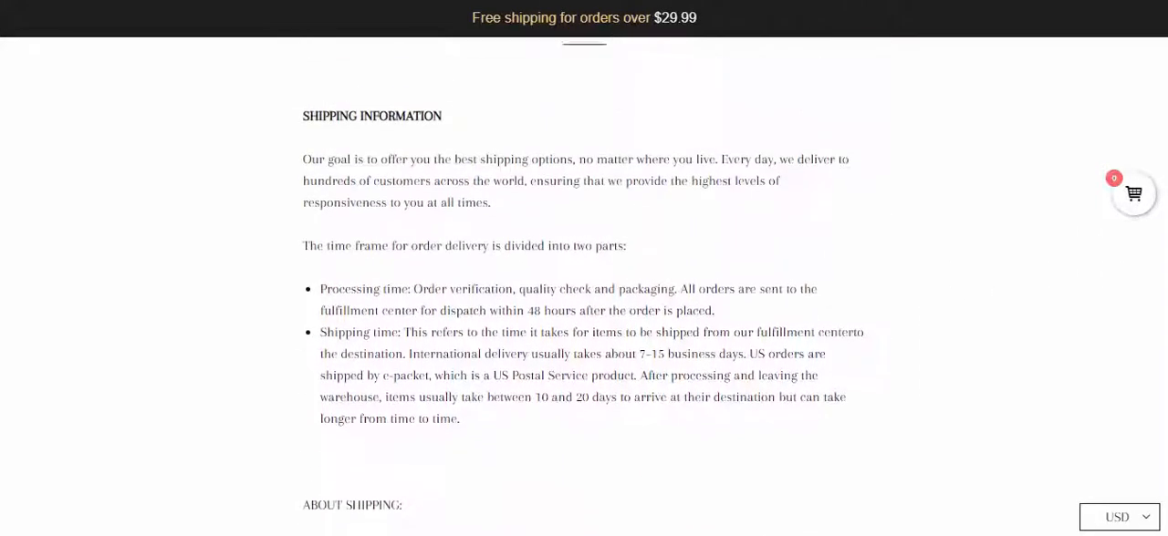
scroll(up, 3)
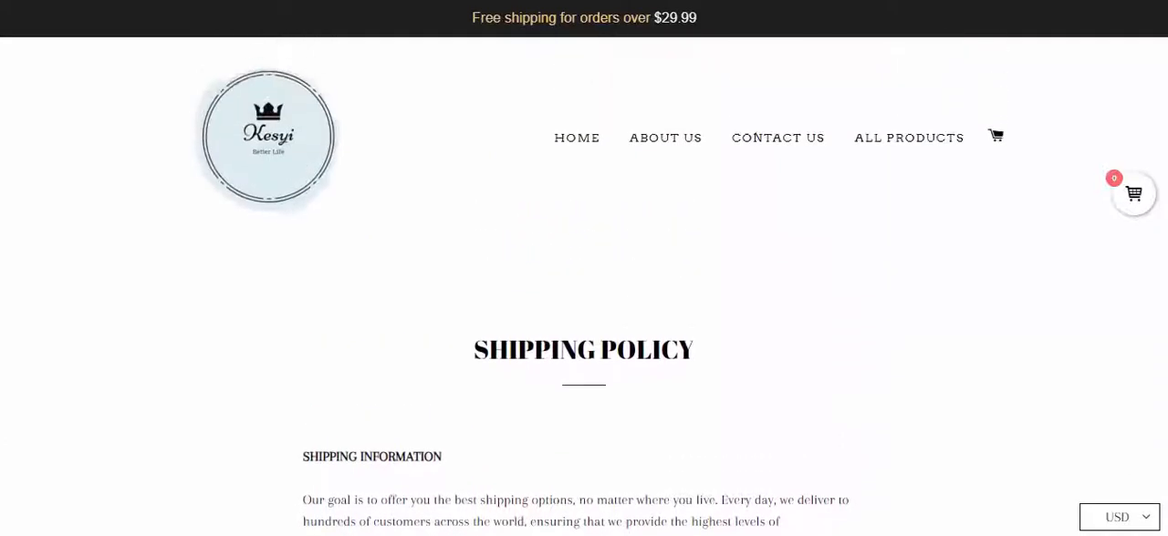
mouse_move(664, 144)
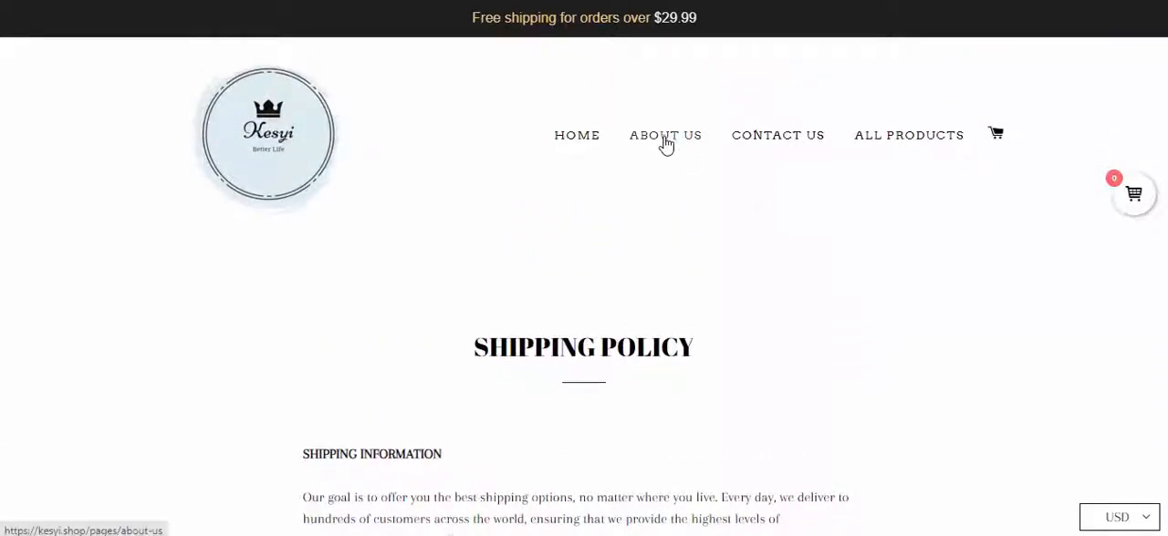
Read the About Us page, highlighting the sentence about creative, useful products that make your life easier
click(664, 135)
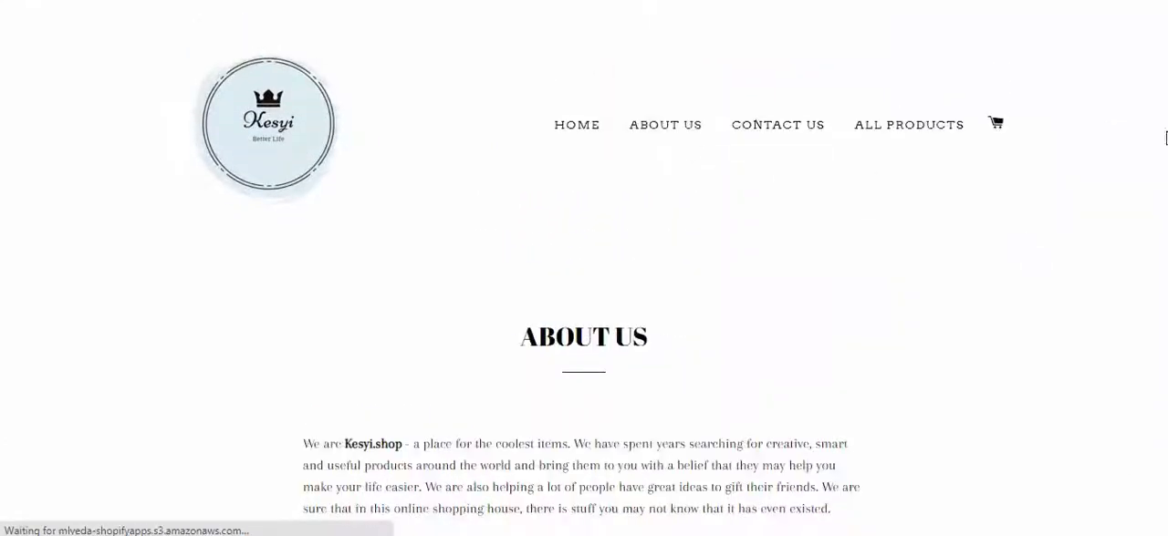
scroll(down, 3)
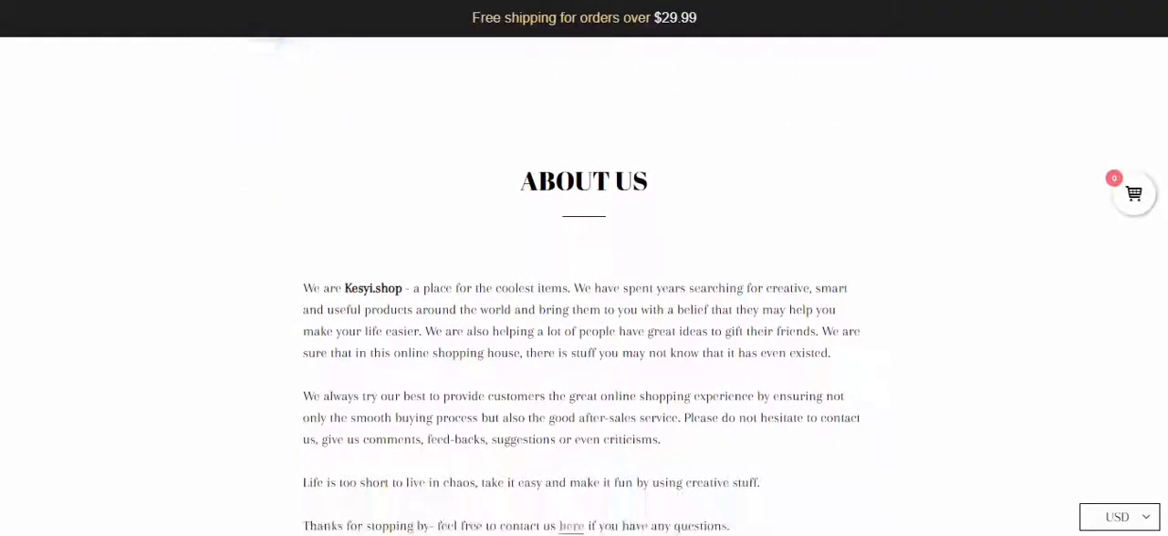
scroll(down, 3)
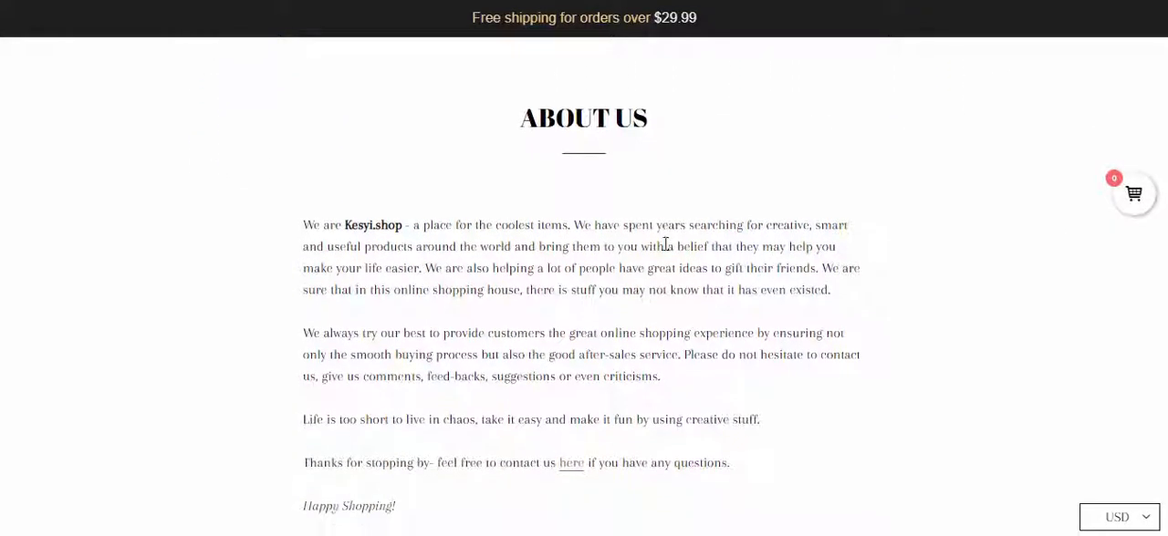
drag(573, 227, 606, 246)
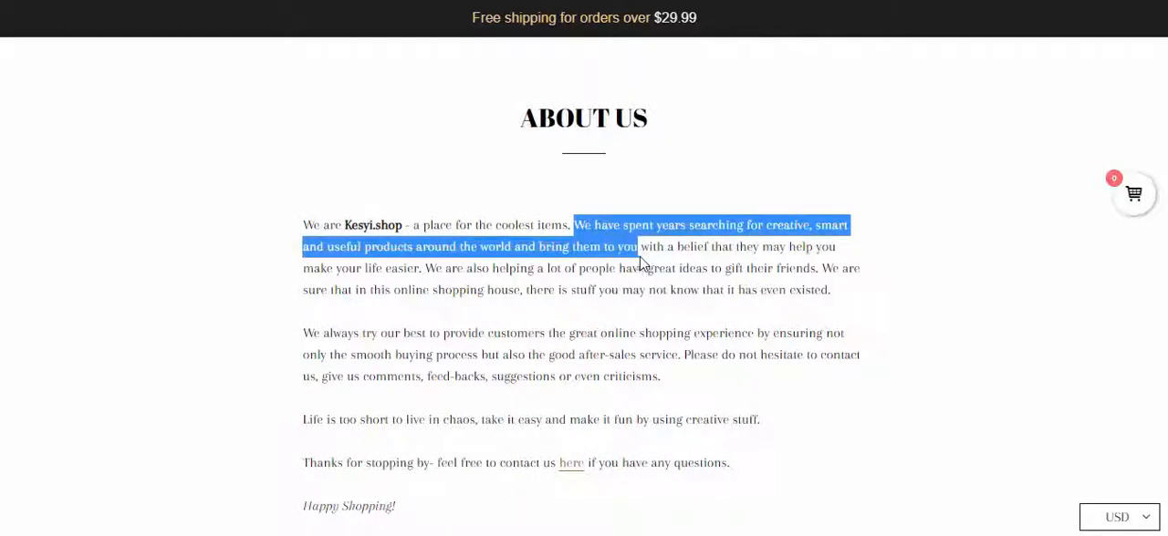
drag(635, 246, 420, 268)
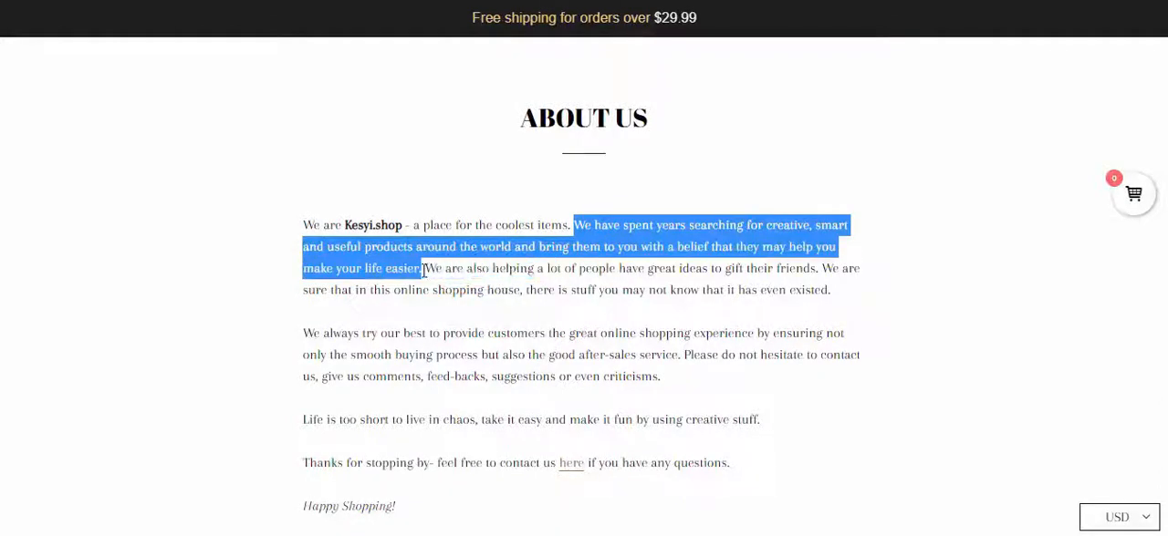
mouse_move(928, 302)
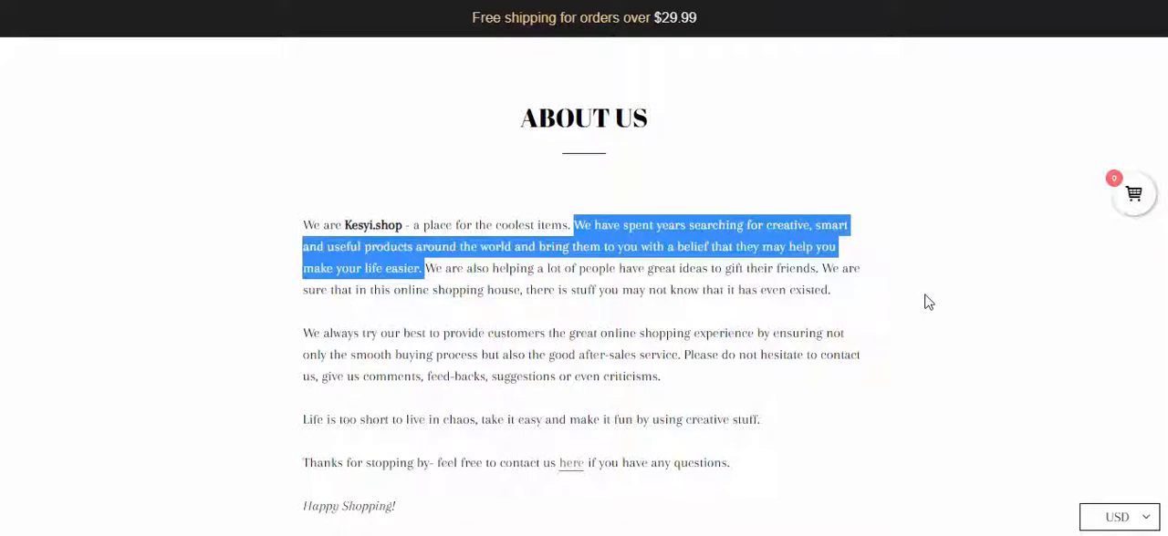
mouse_move(1161, 281)
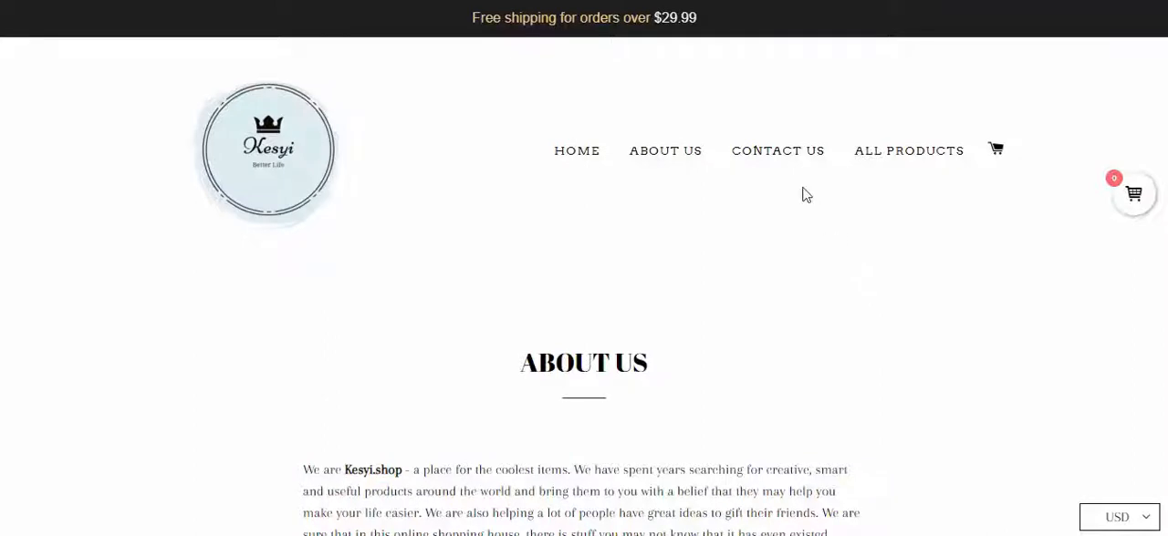
Read the Contact Us page's guidance down to the store's contact email address
click(777, 150)
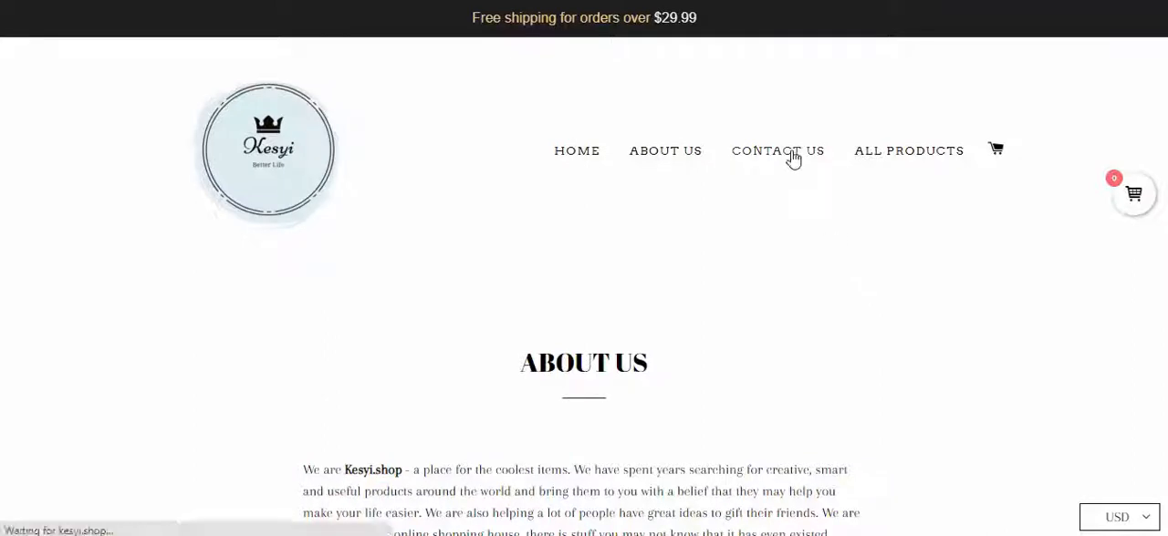
click(777, 149)
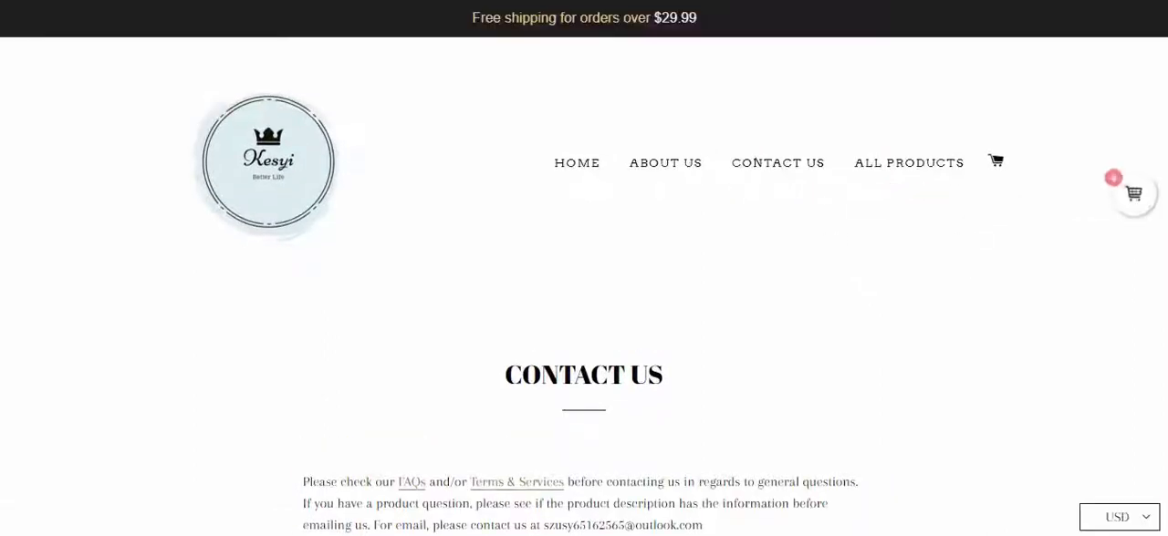
scroll(down, 3)
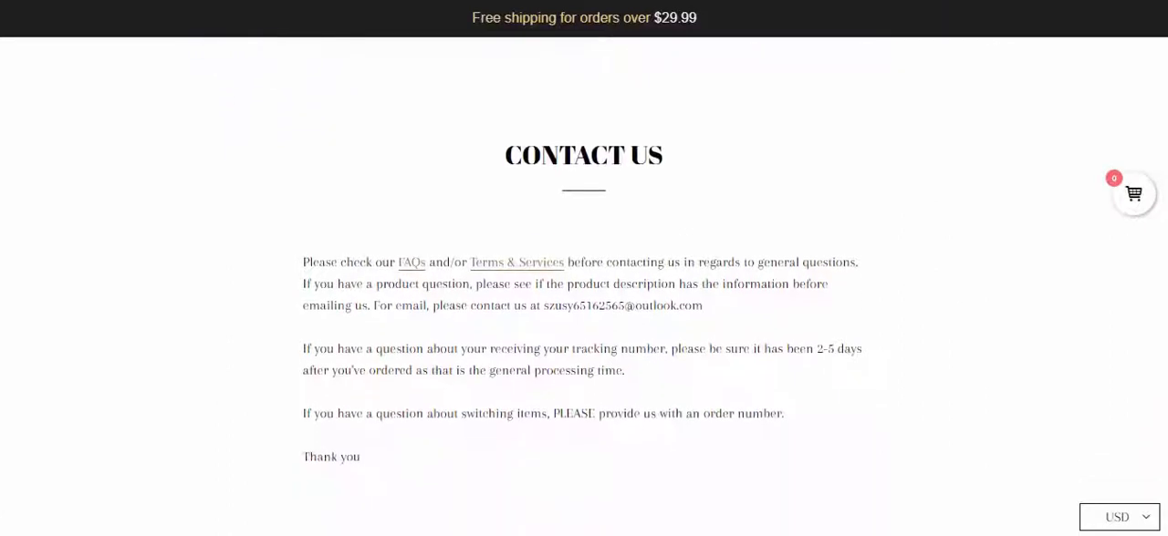
scroll(down, 3)
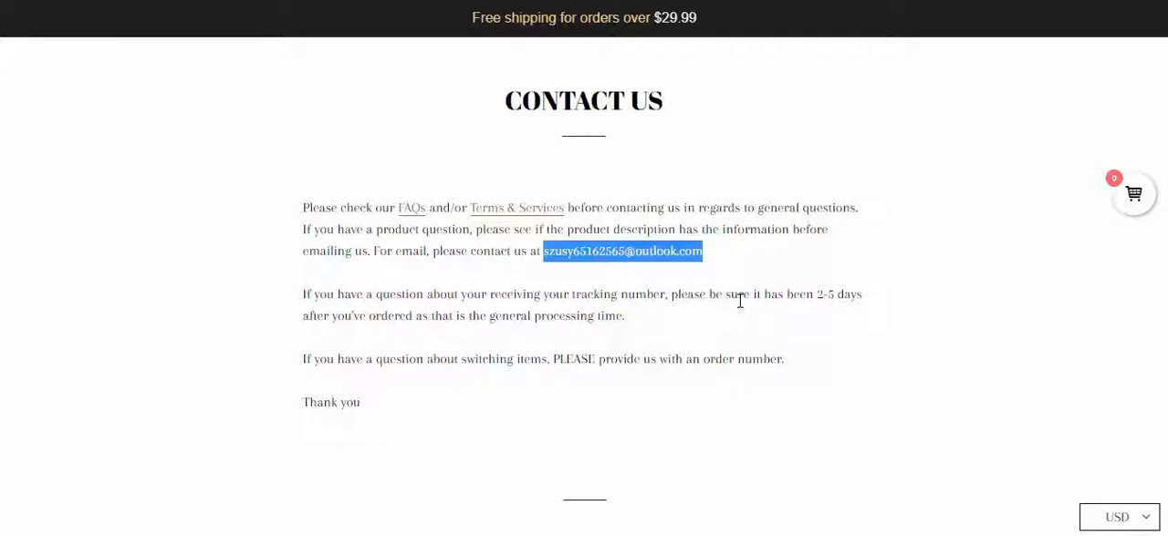
mouse_move(1095, 281)
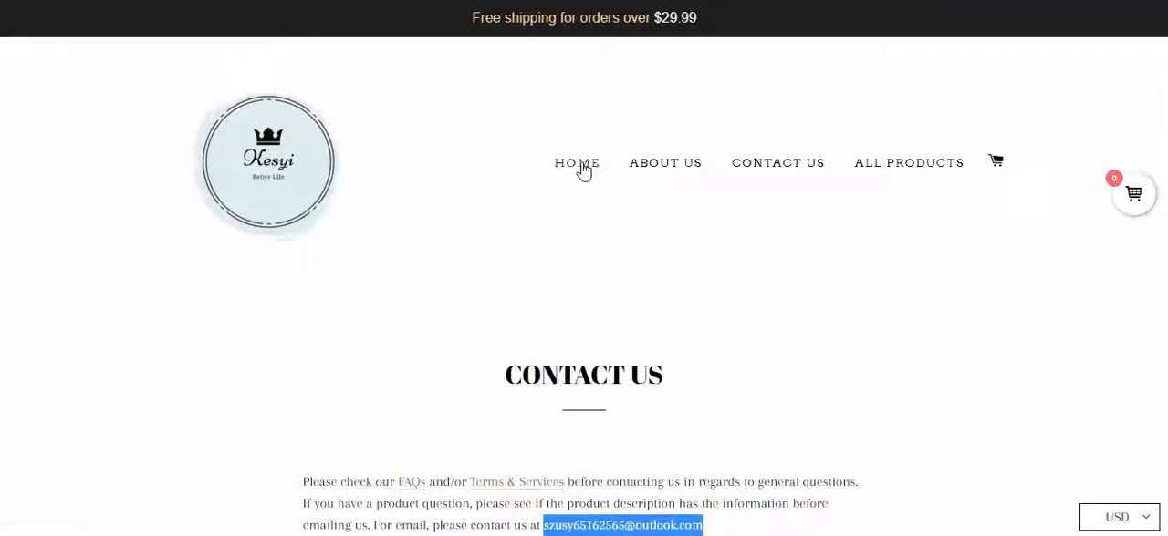
Return to the homepage and scroll past the Collection list to the Electronic Accessories products with prices
click(577, 163)
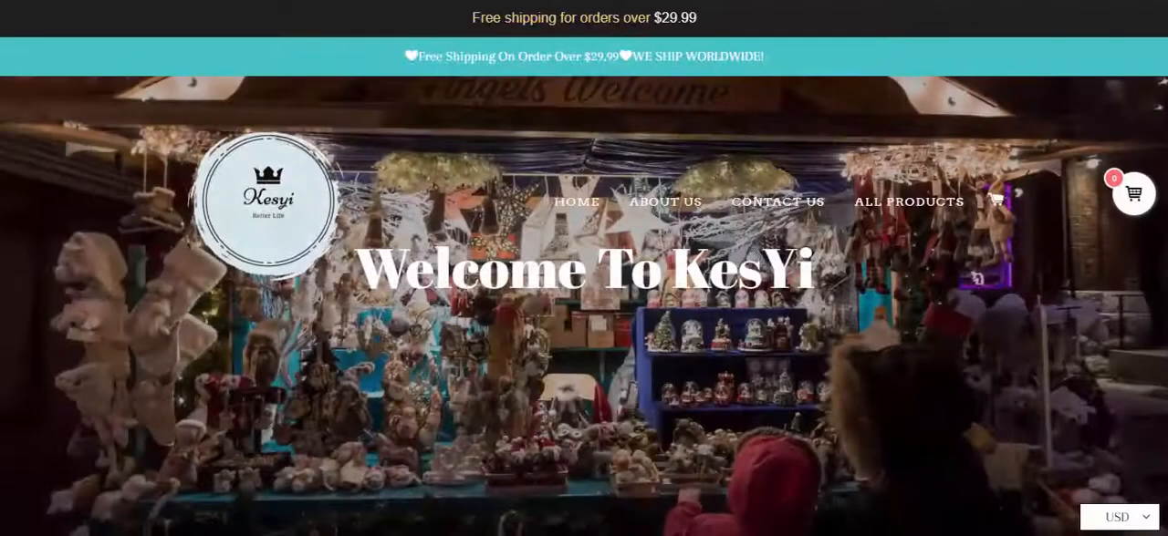
scroll(down, 3)
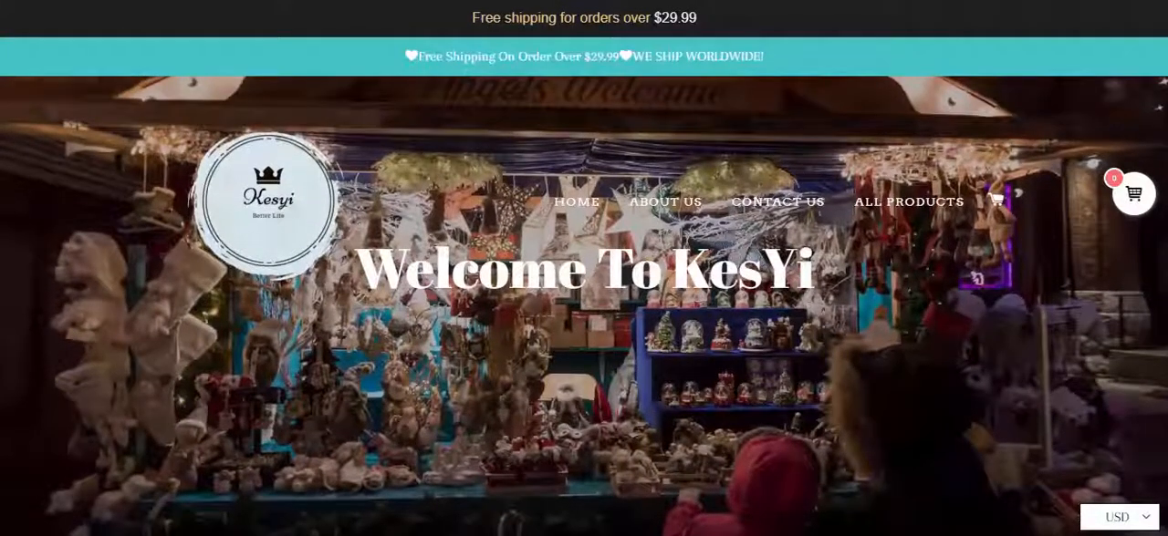
scroll(down, 3)
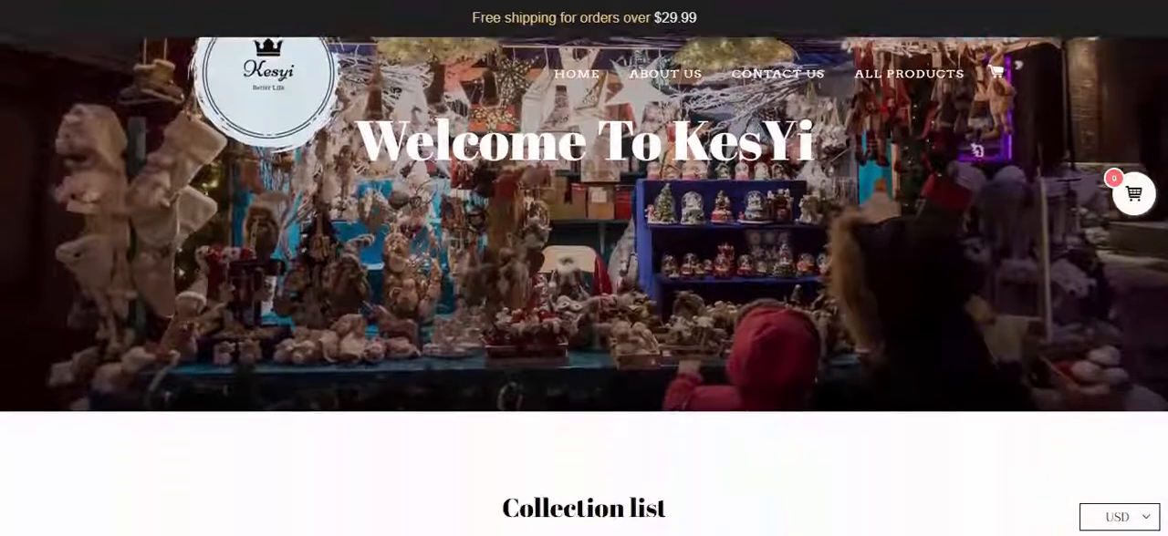
scroll(down, 3)
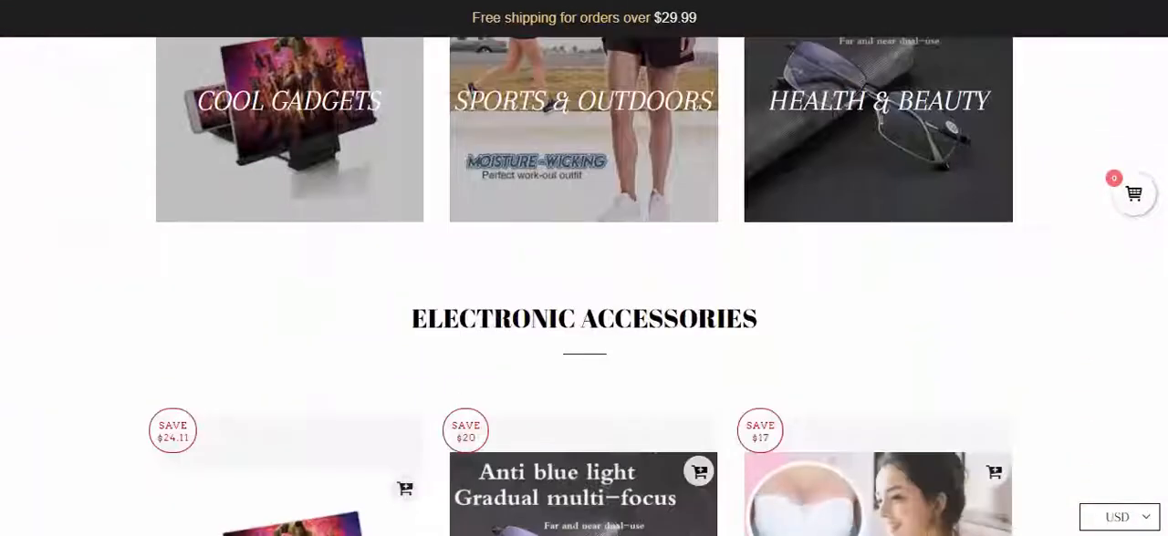
scroll(down, 3)
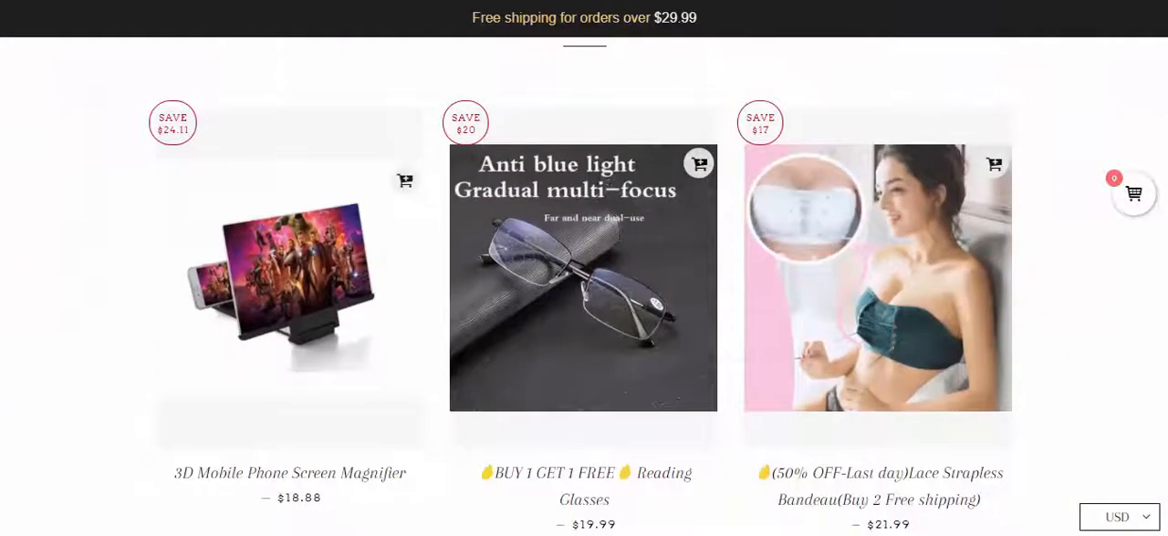